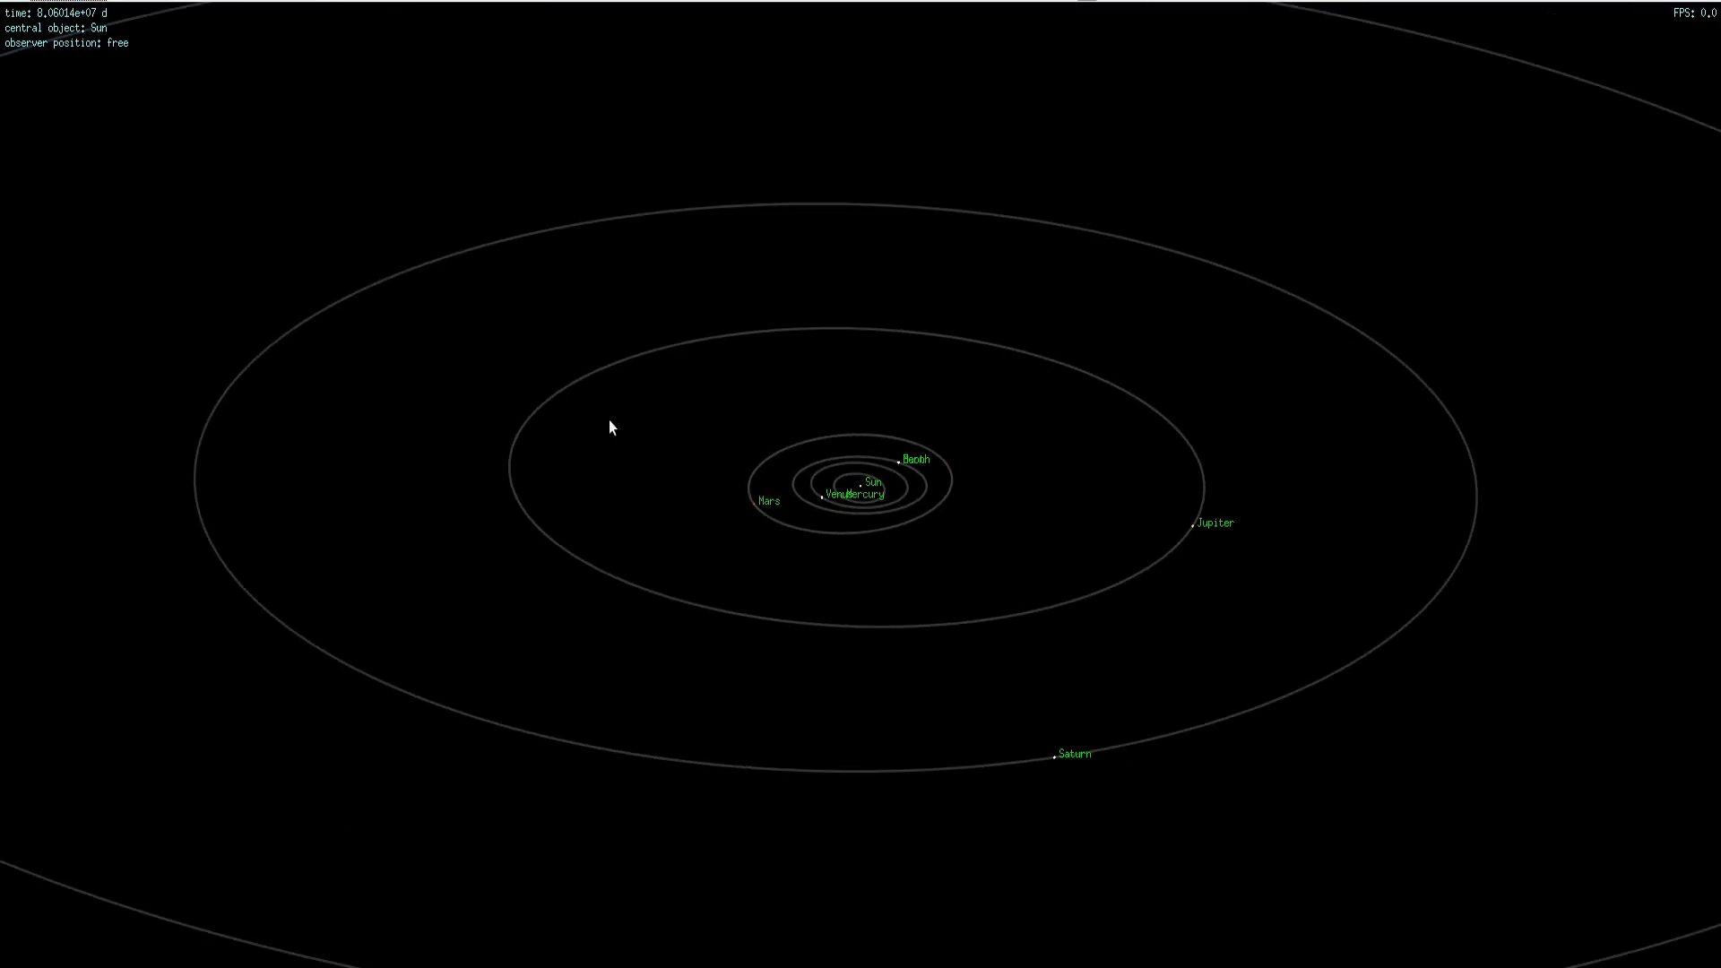
Rotate the orbit view to look down on the orbits and zoom out.
drag(611, 430, 676, 381)
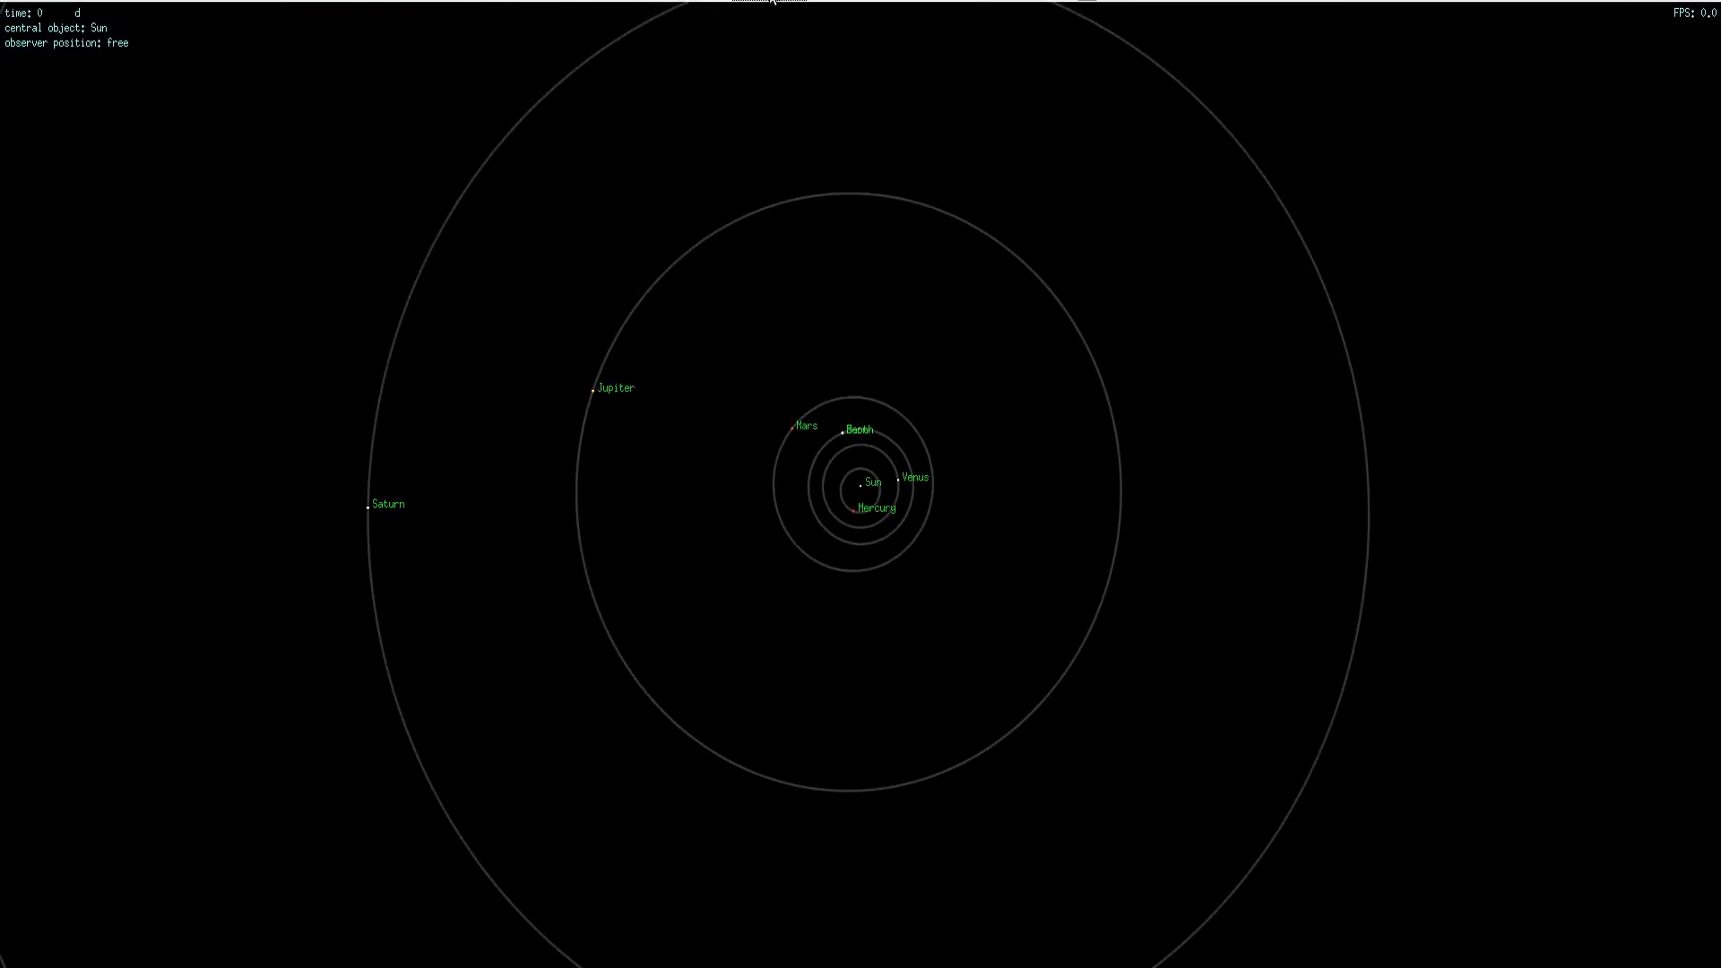
scroll(down, 3)
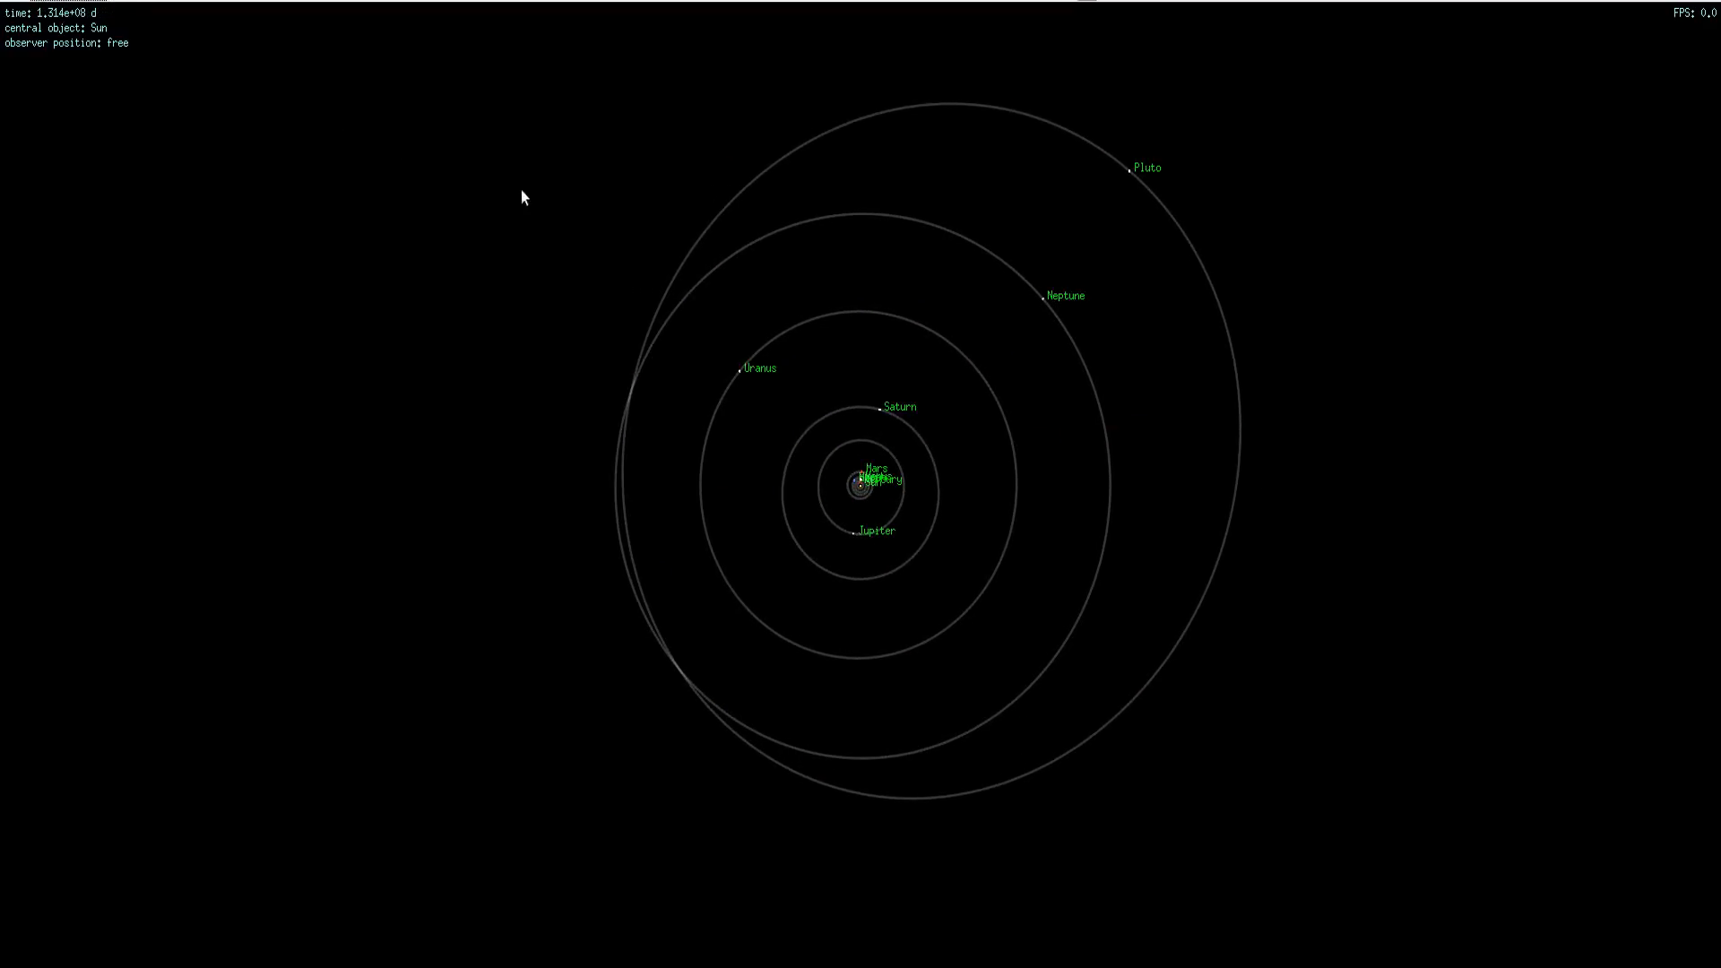
mouse_move(1153, 190)
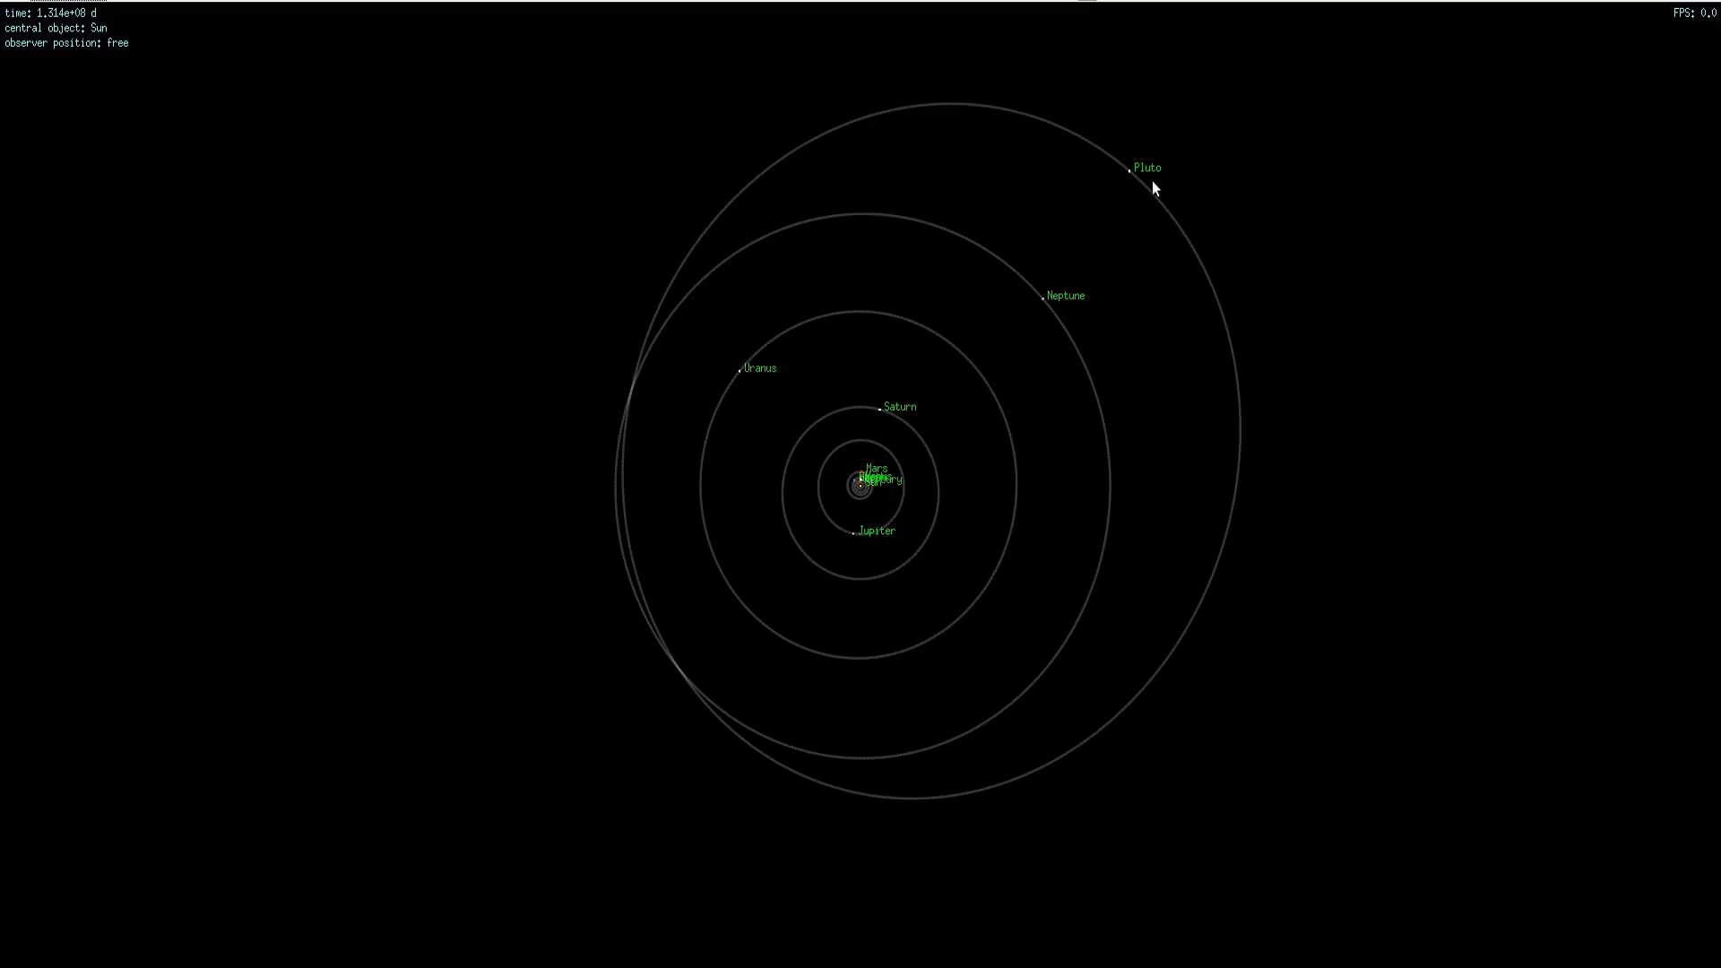
mouse_move(930, 523)
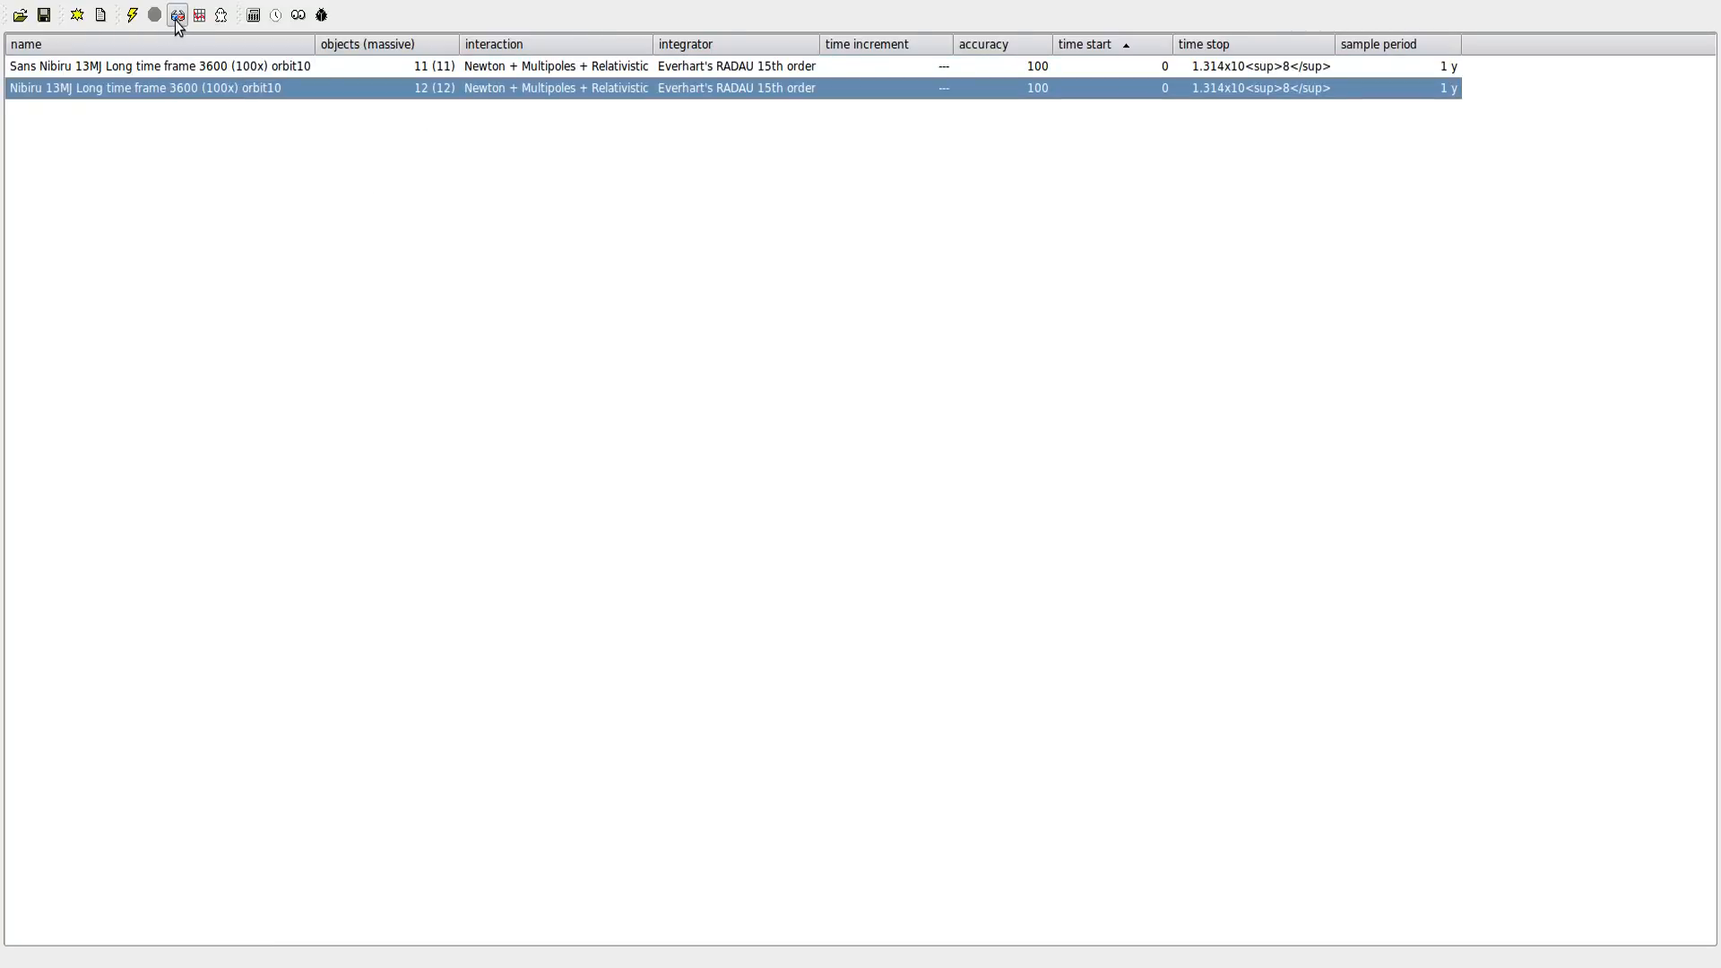
Open the 3D orbit view of the 12-body Nibiru simulation.
click(176, 15)
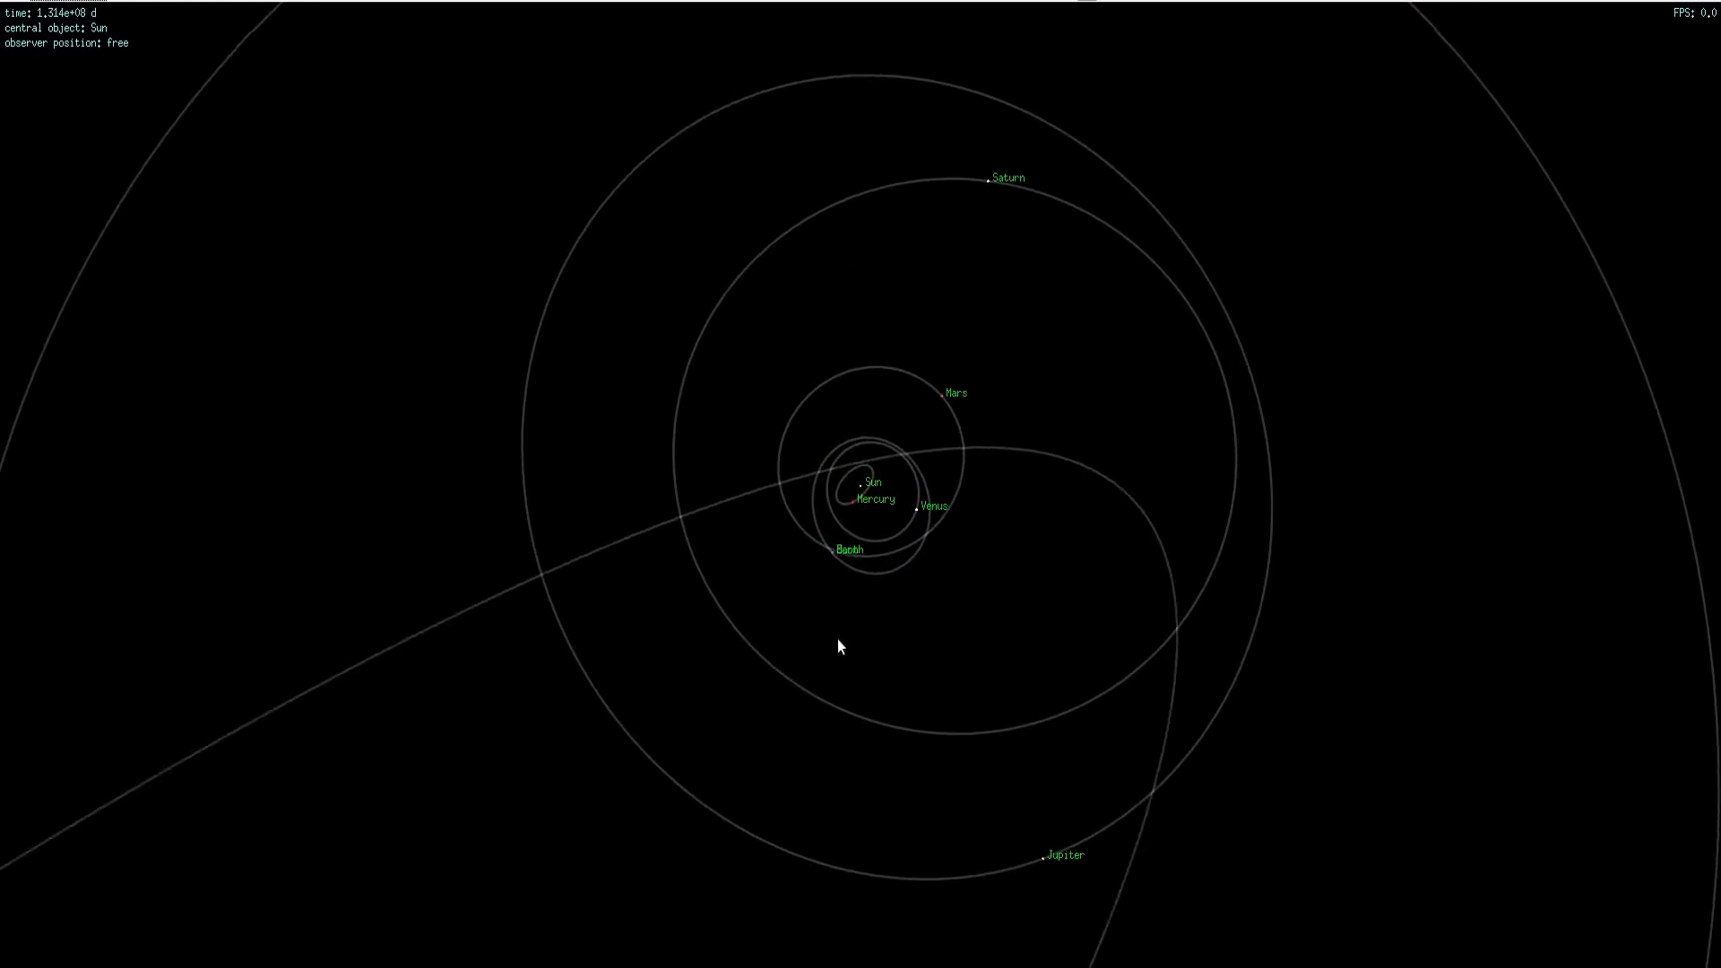
Tilt the view to see the brown dwarf's trajectory obliquely.
drag(838, 646, 939, 488)
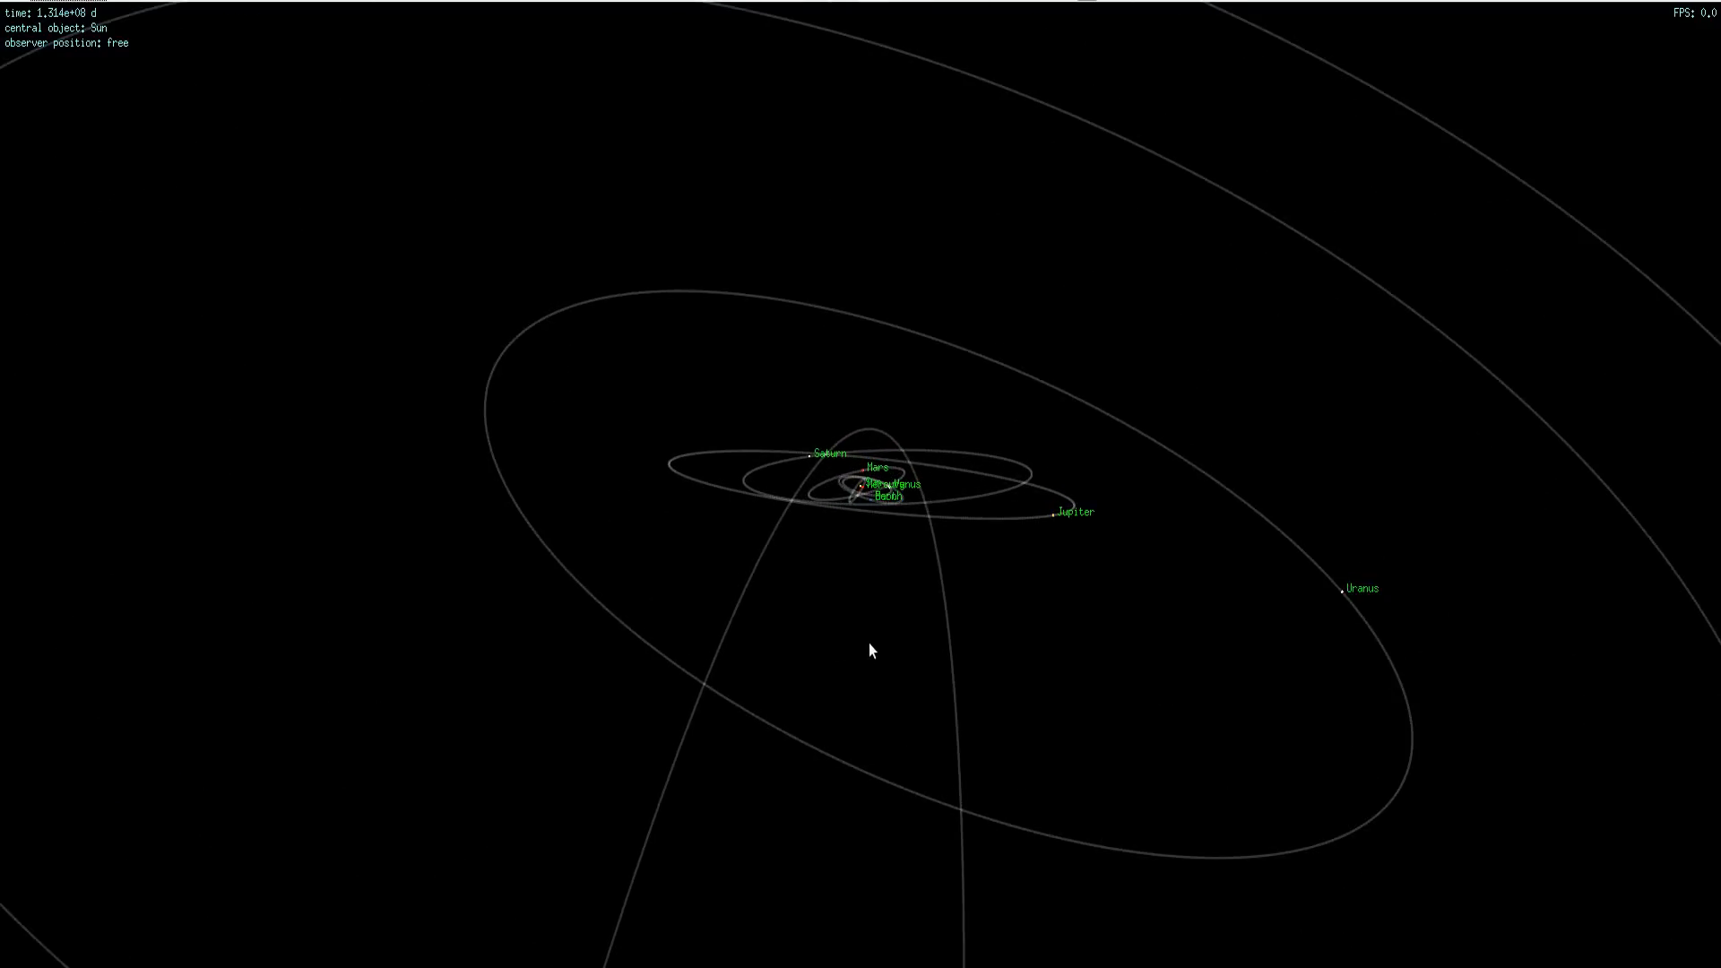
mouse_move(172, 14)
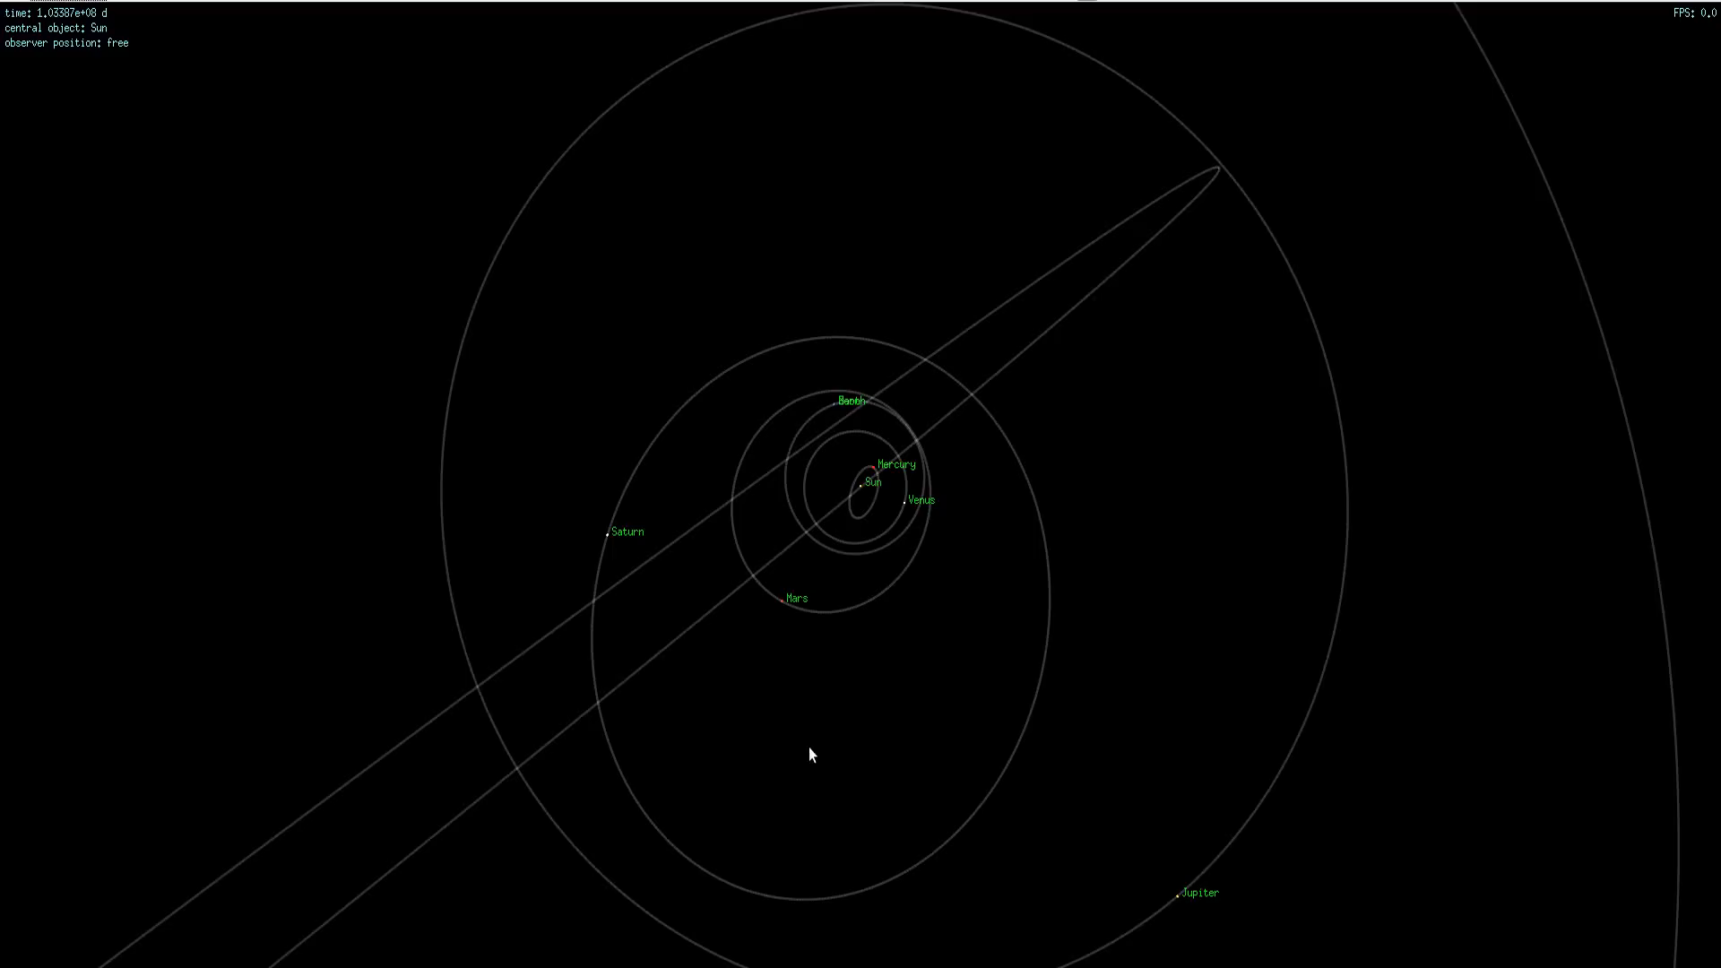
mouse_move(762, 647)
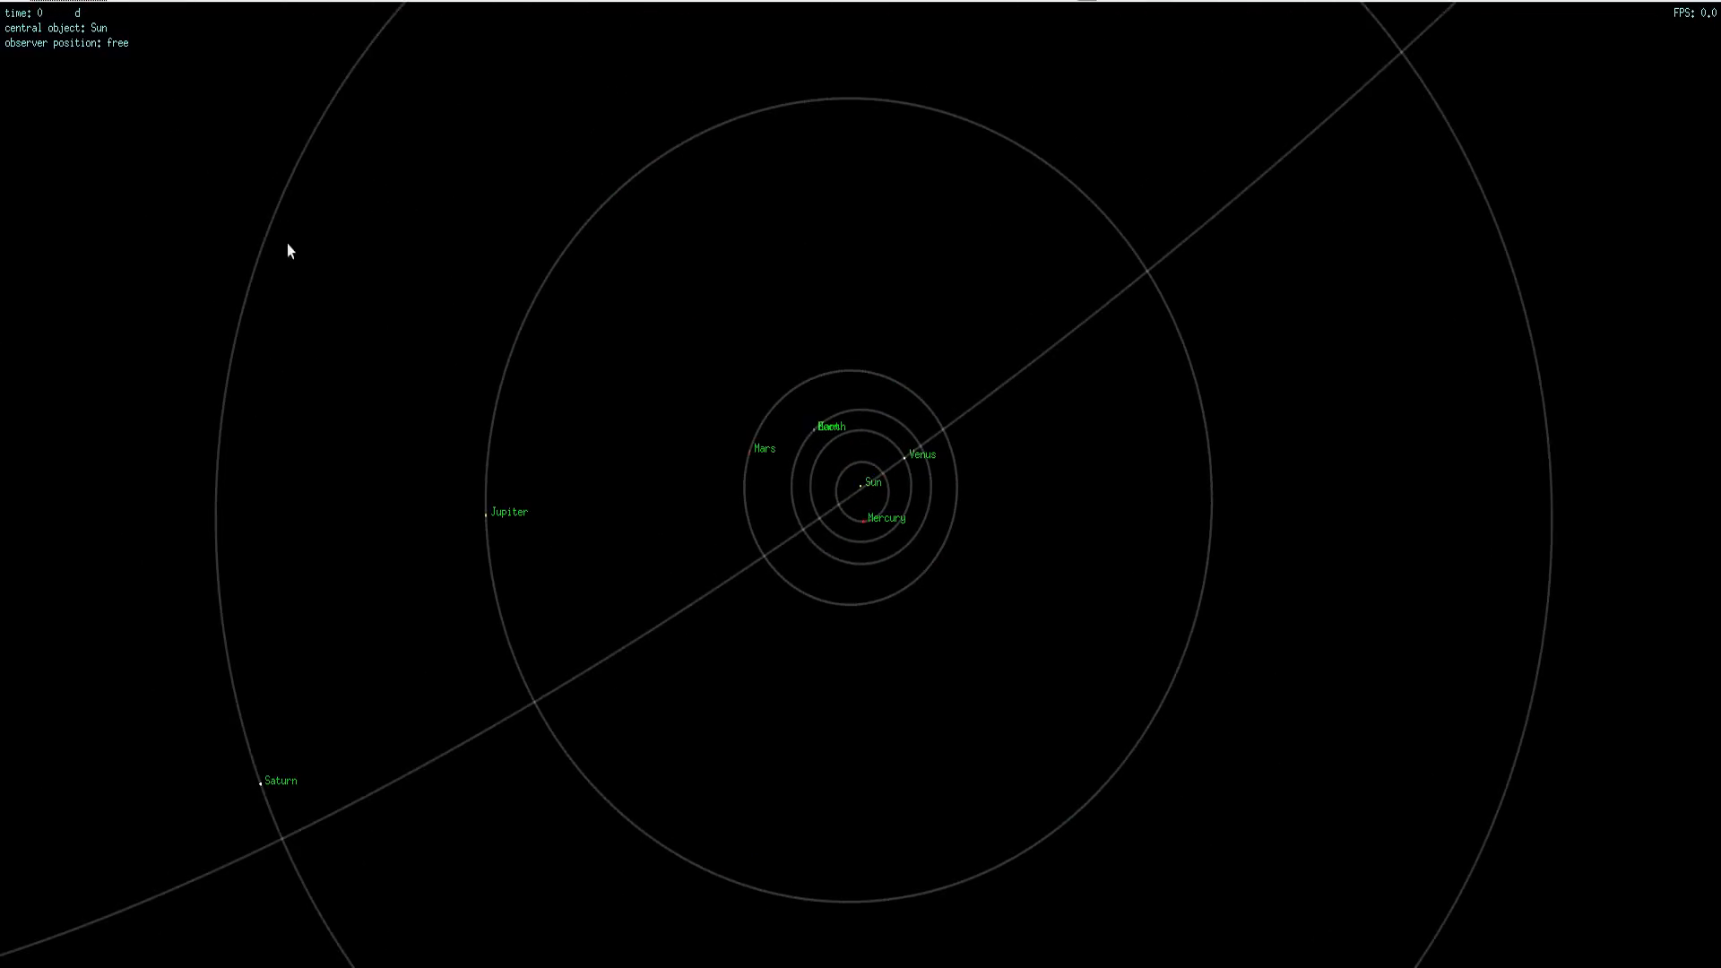
Zoom out to show Uranus, Neptune and Pluto orbits.
scroll(down, 3)
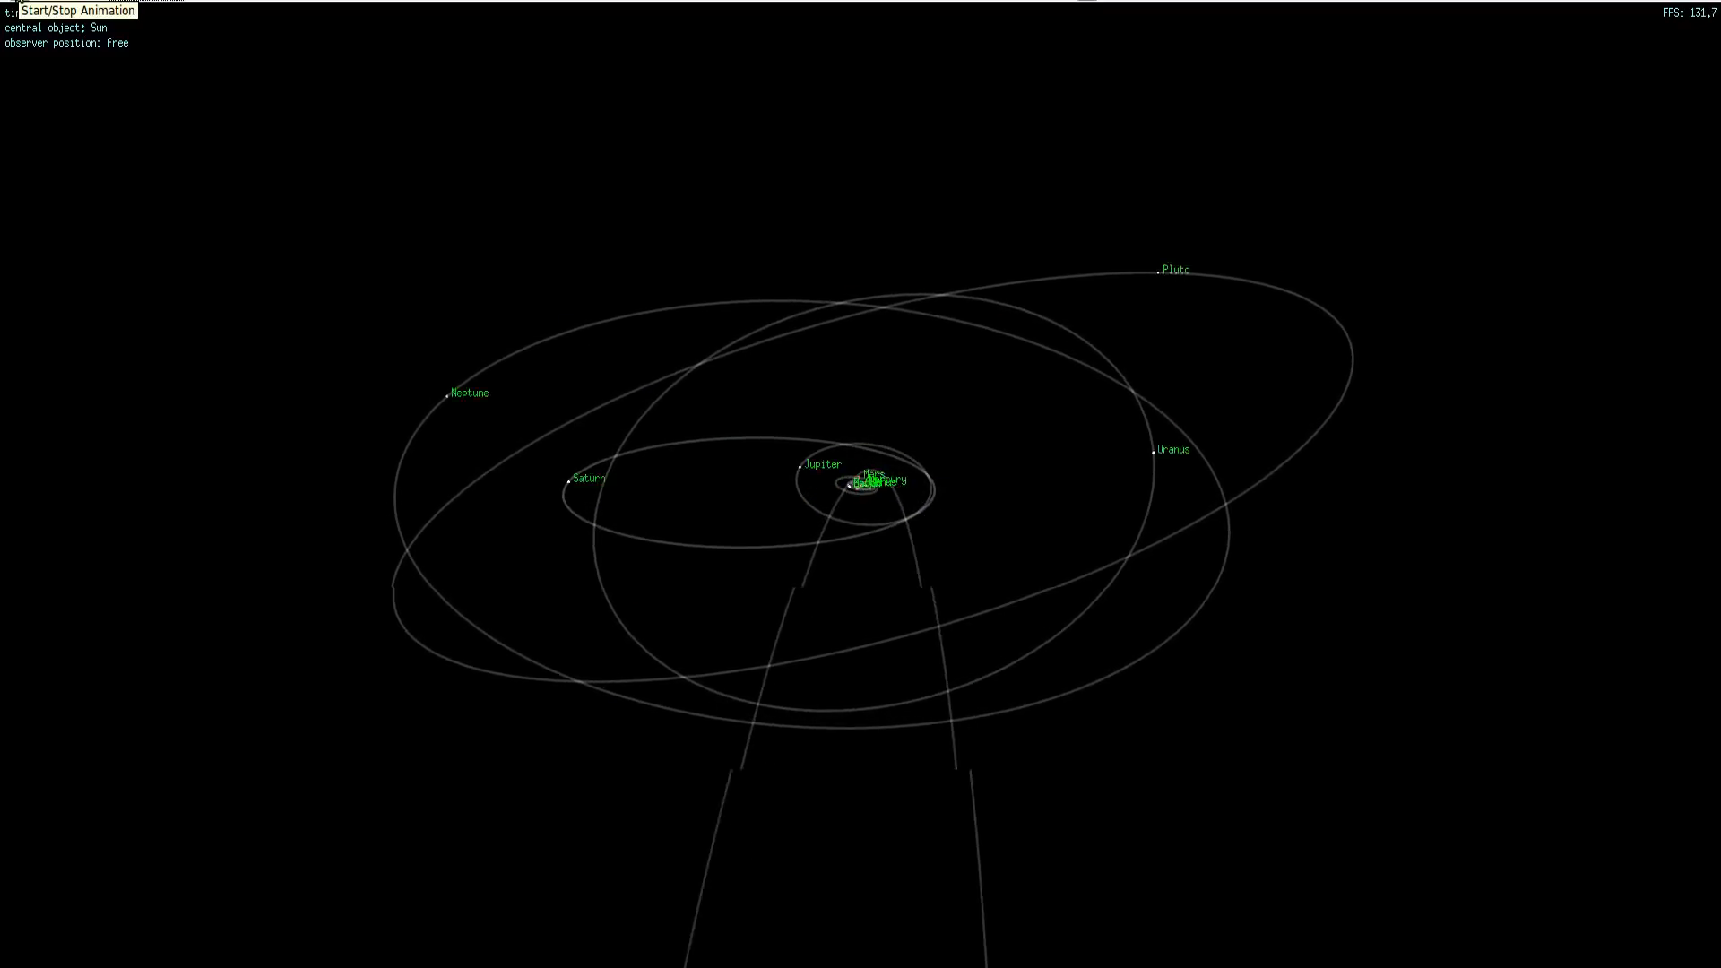
click(65, 10)
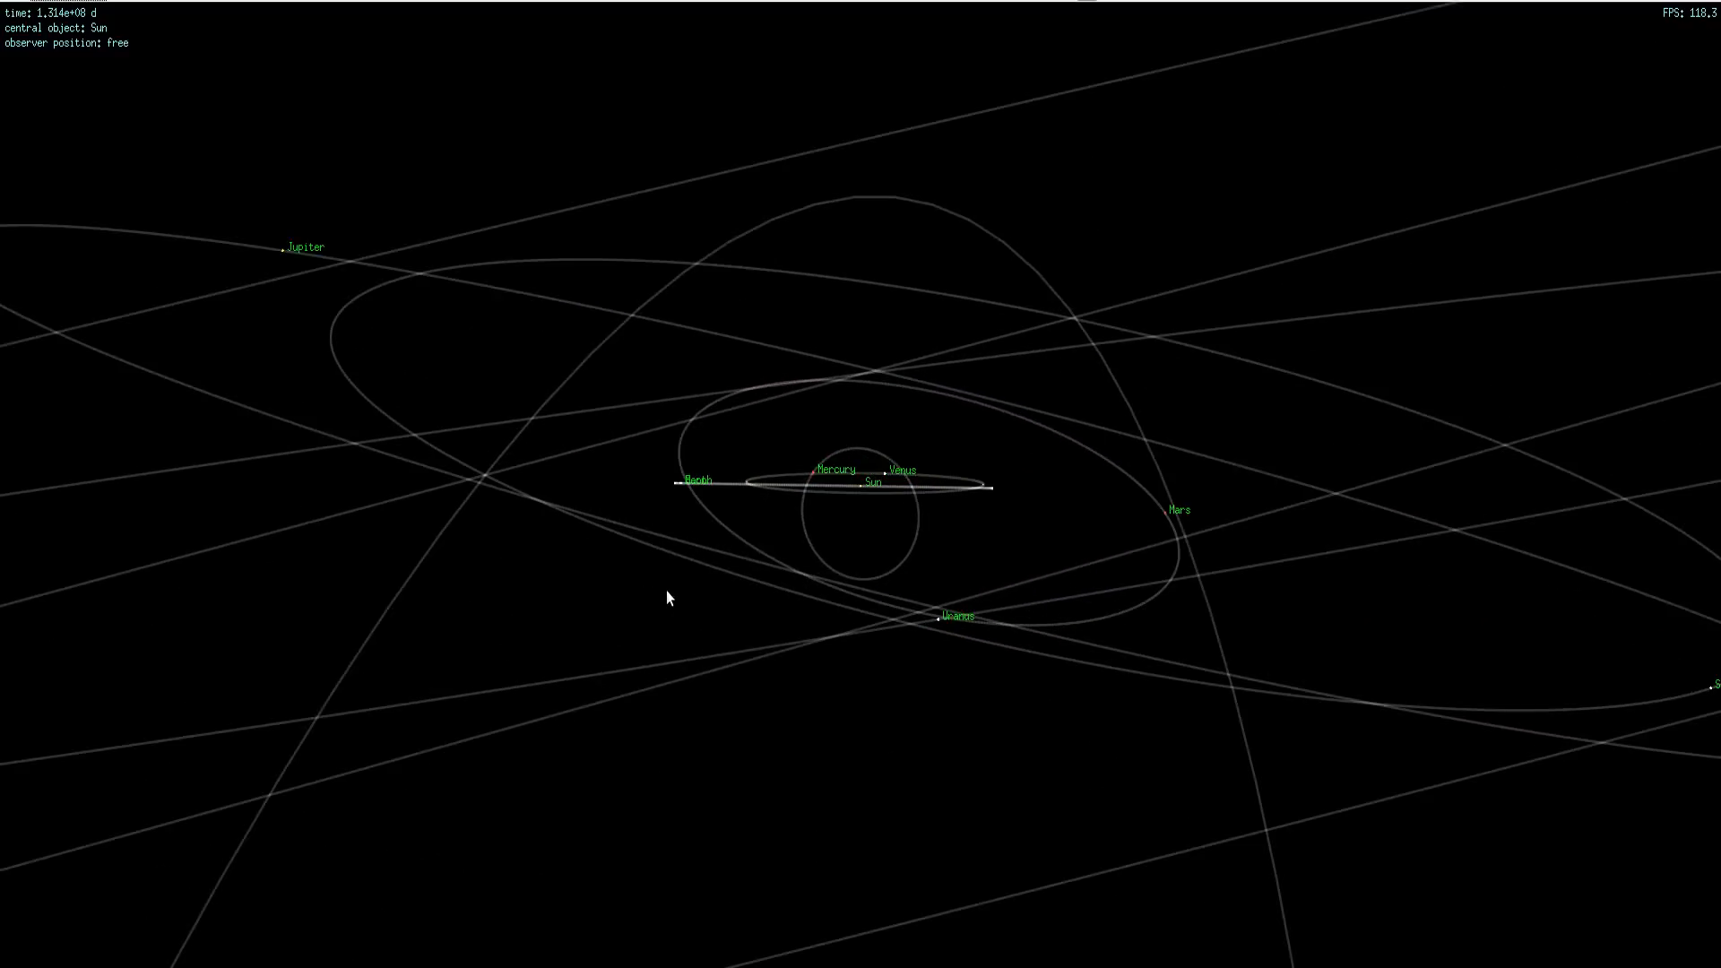
Drag in the brown-dwarf orbit view before closing it.
drag(667, 597, 839, 749)
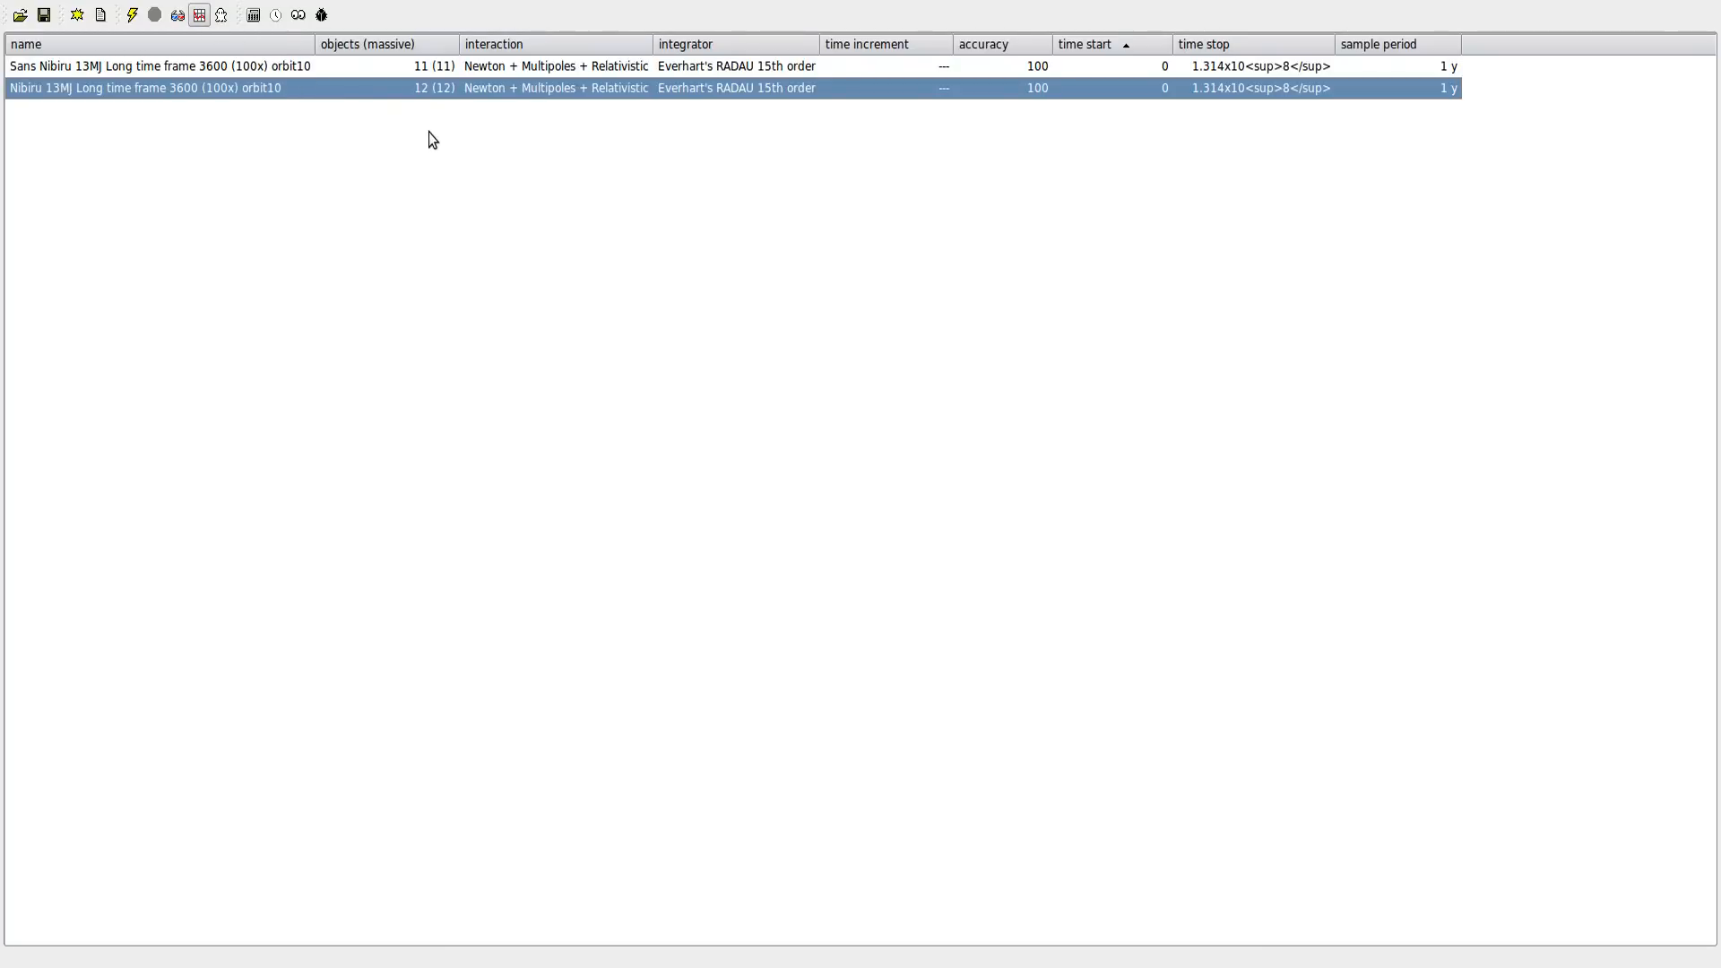
Launch Keplerian analysis and dismiss the reference-body warning.
click(199, 15)
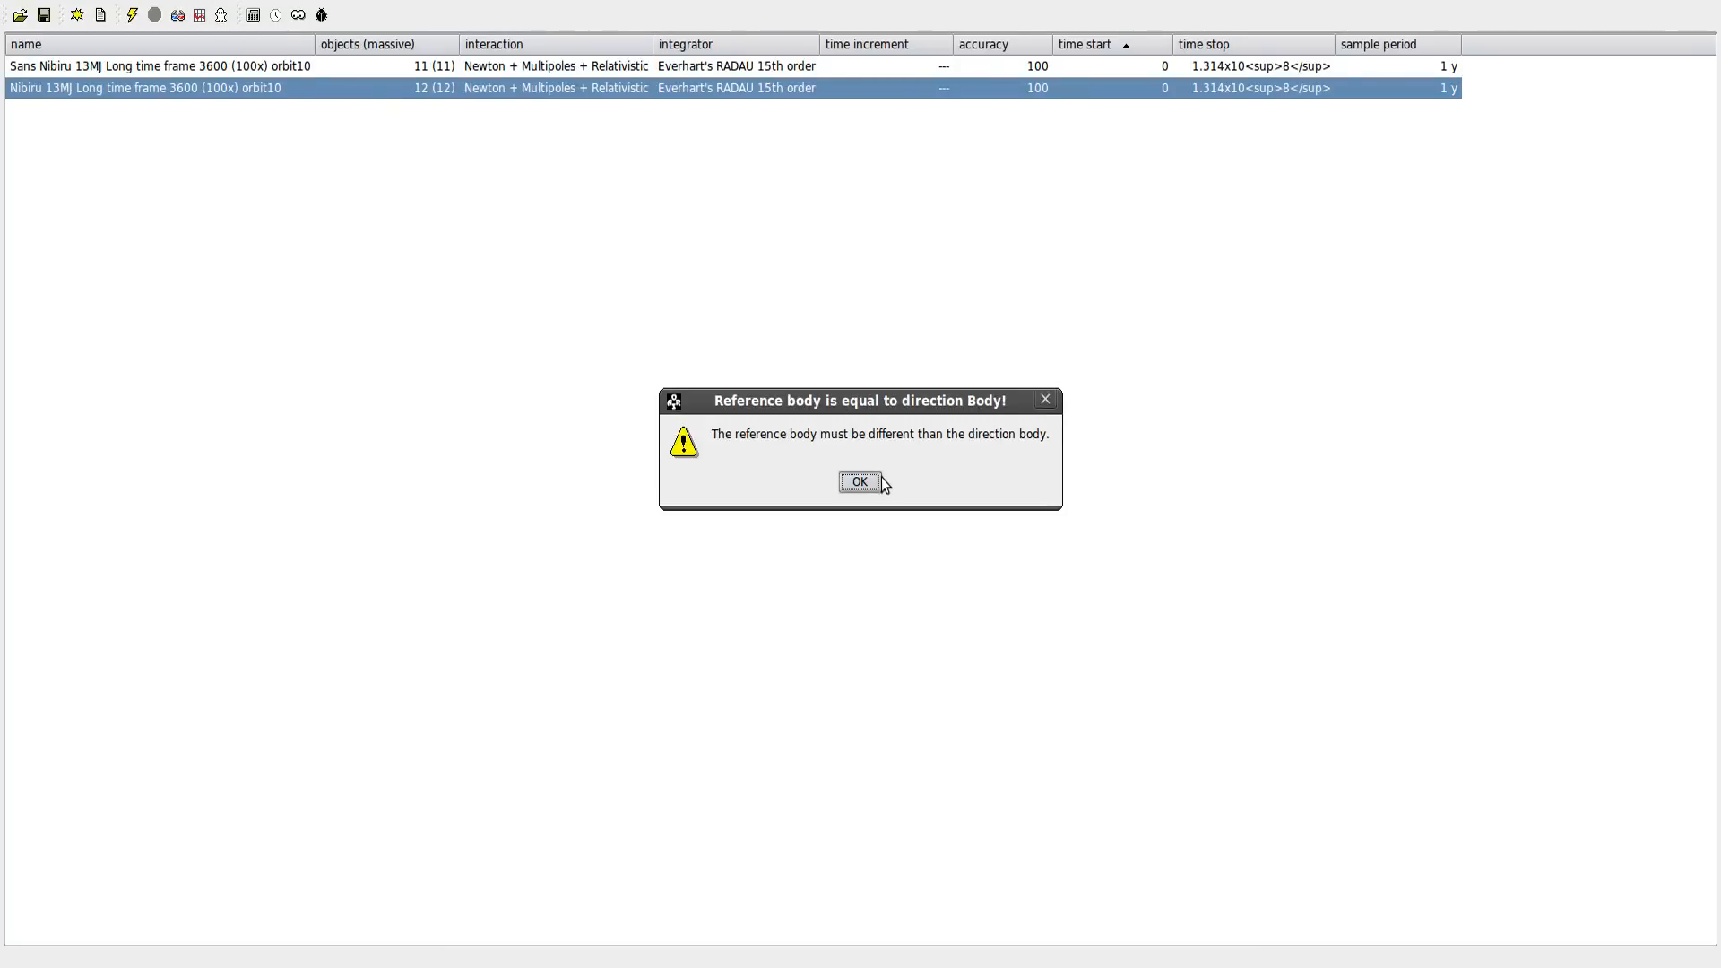
click(860, 482)
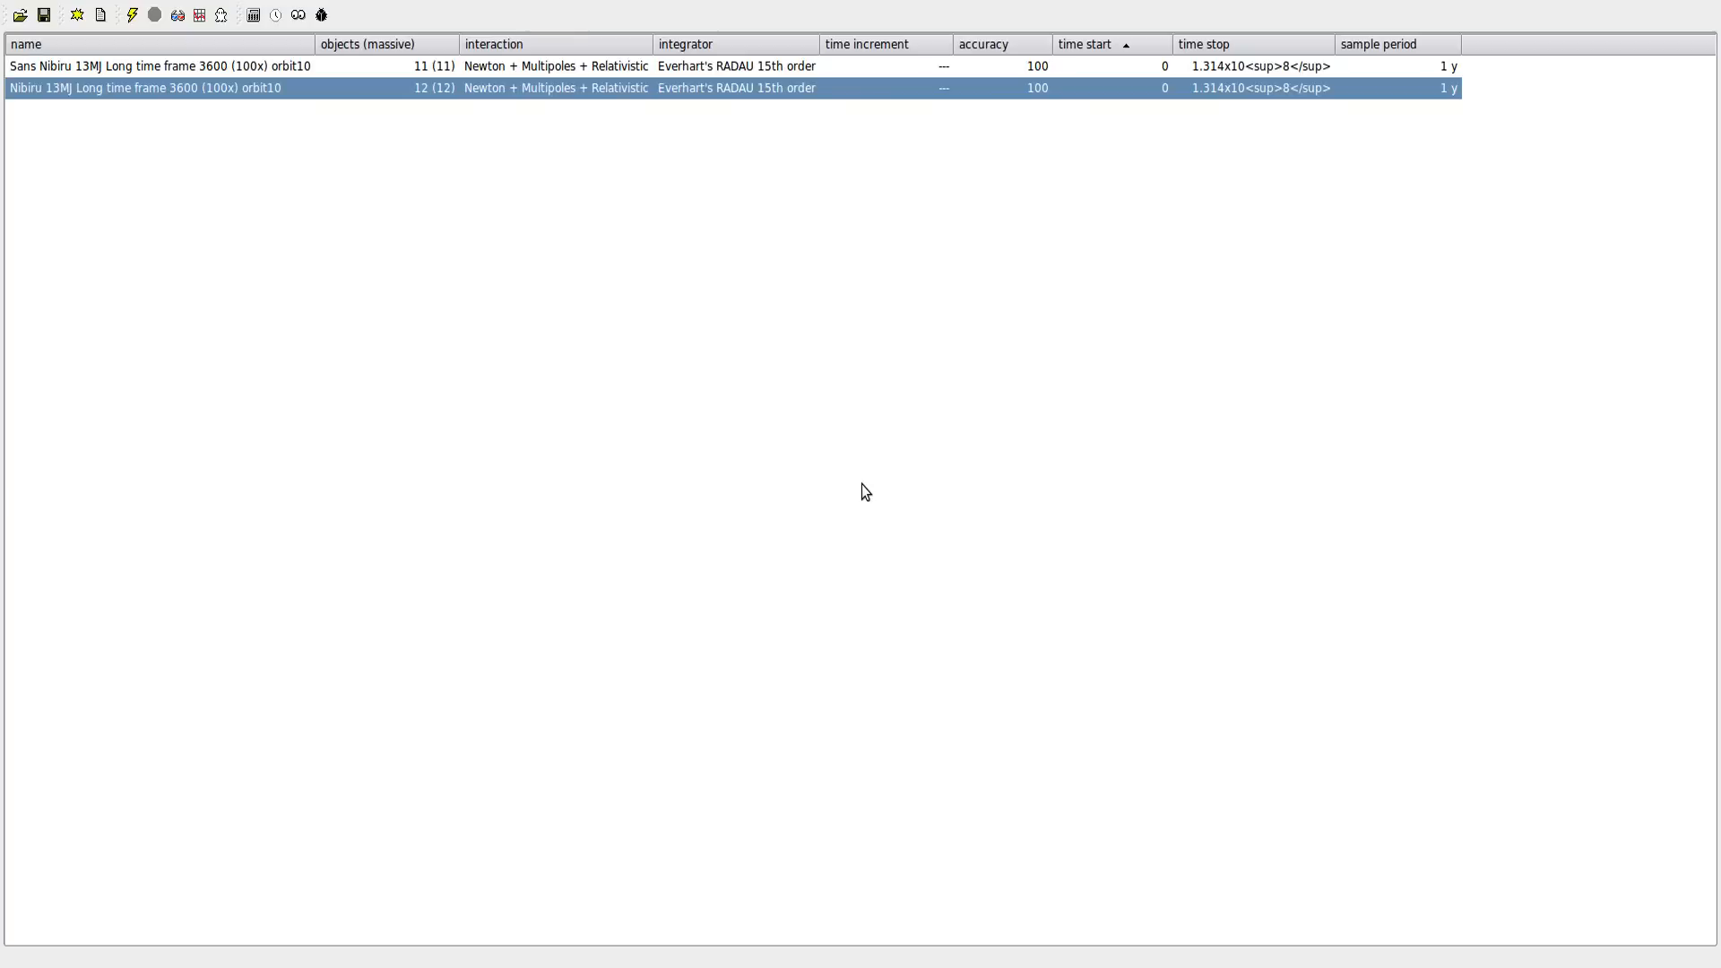
mouse_move(939, 463)
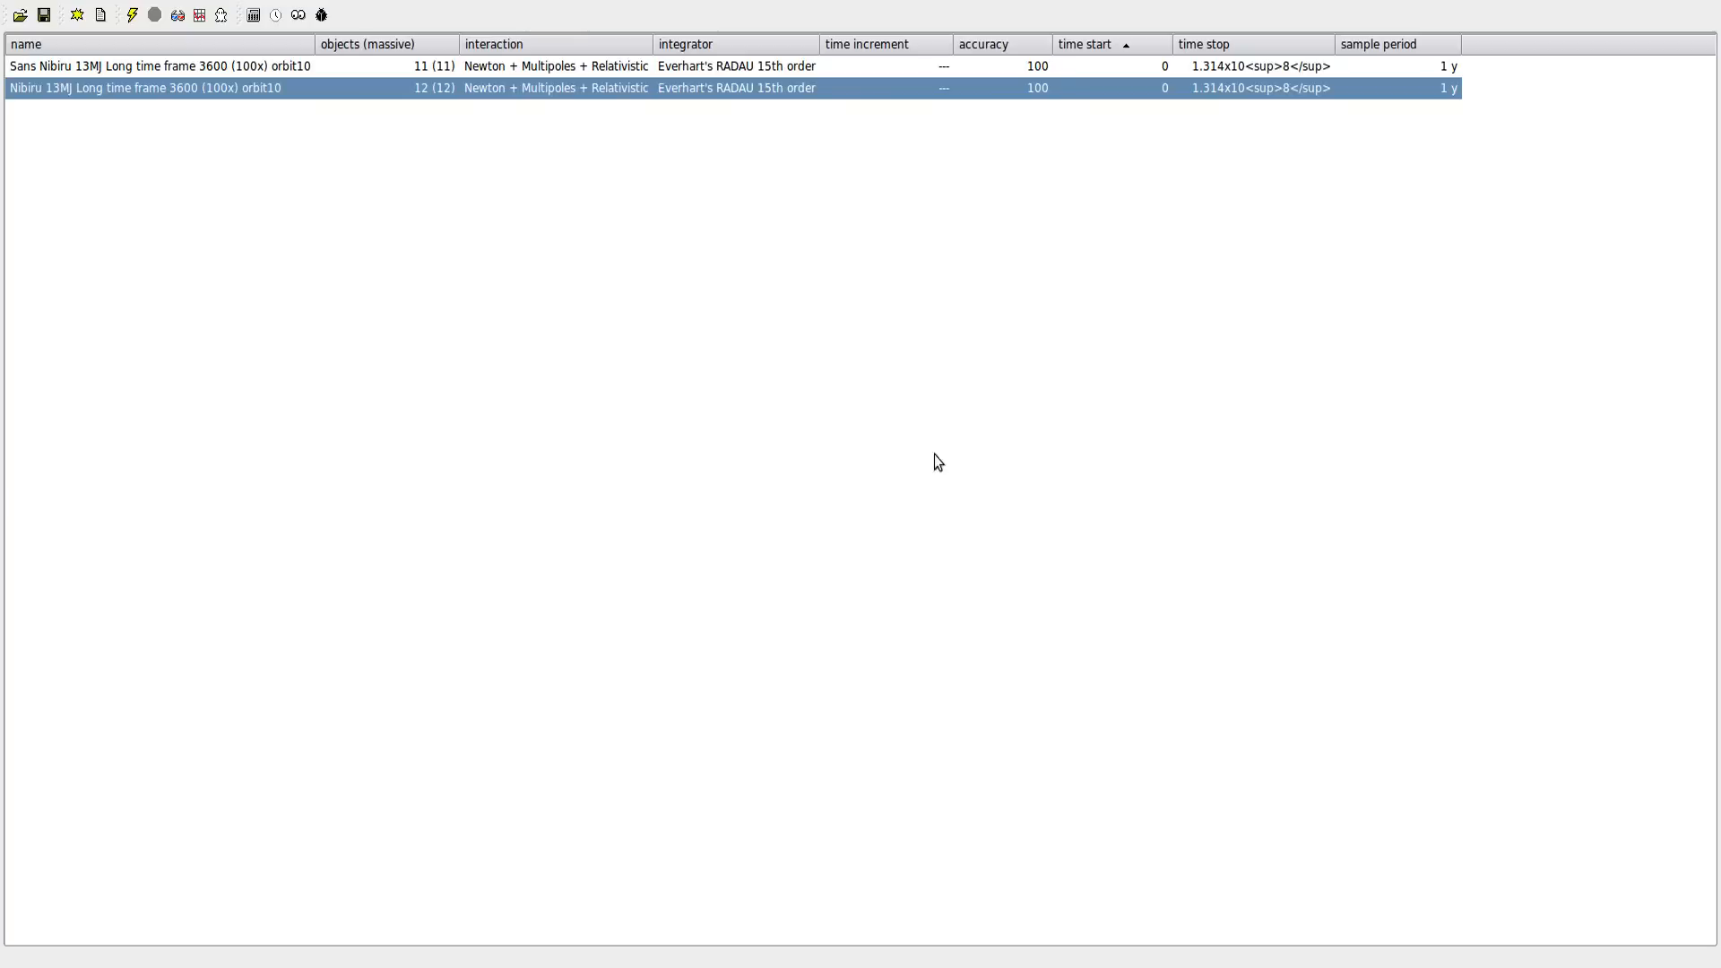
mouse_move(1167, 265)
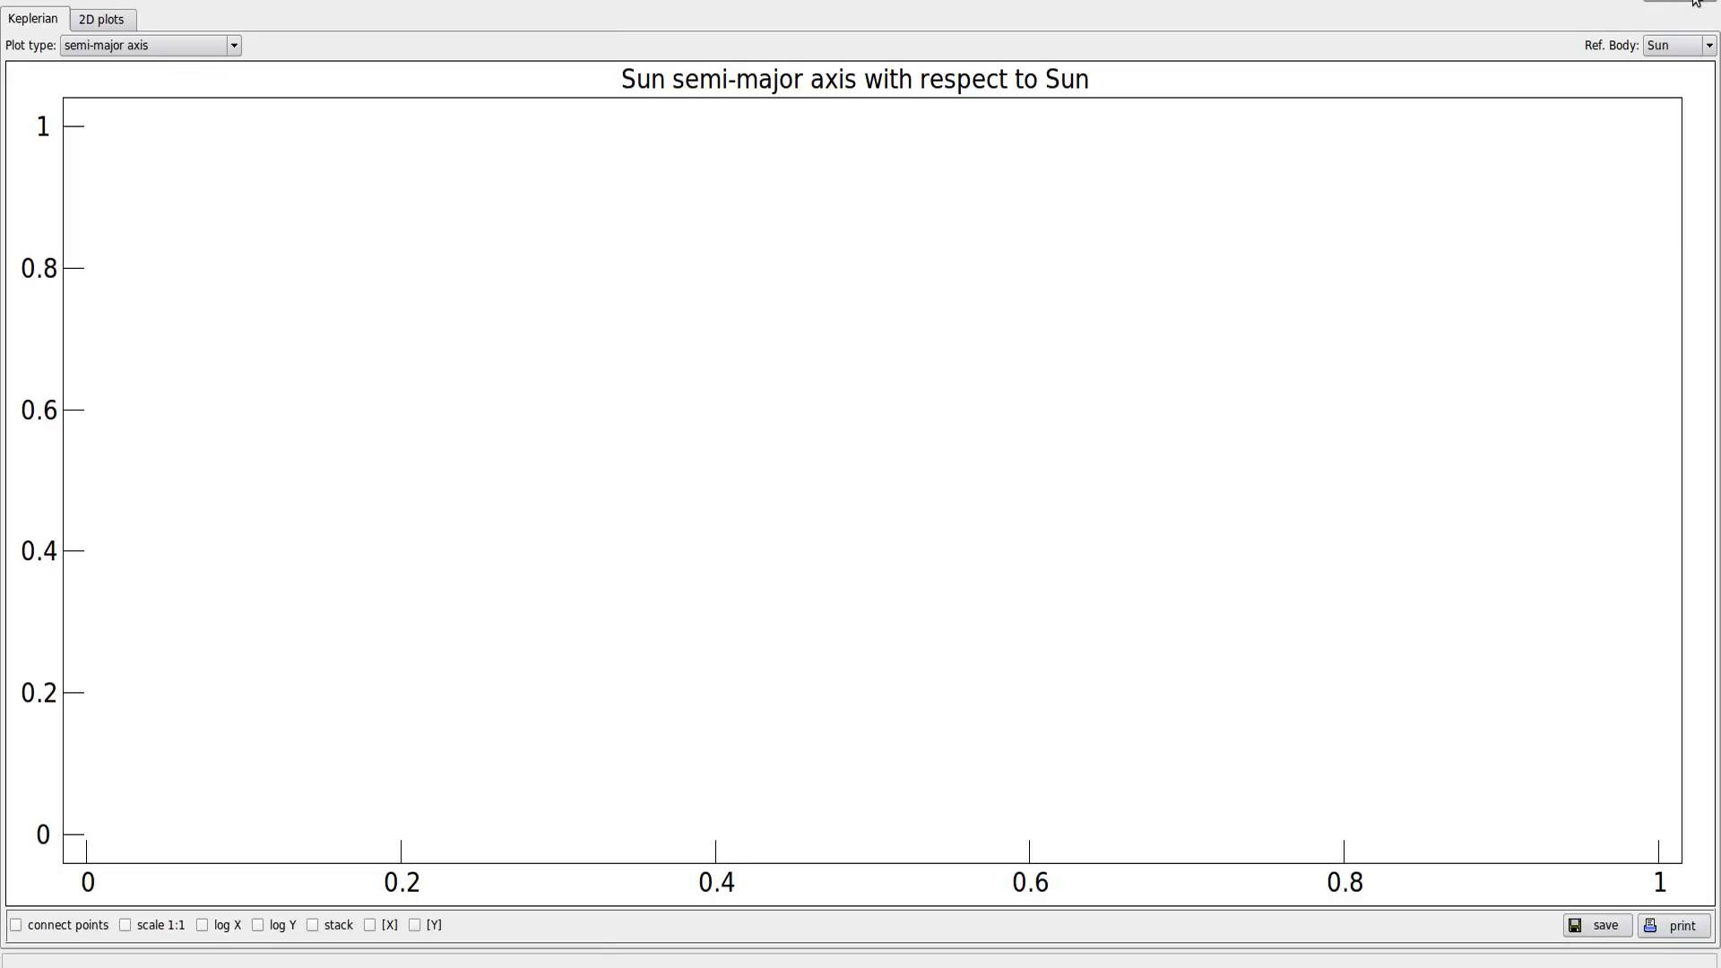
Plot Earth's eccentricity relative to the Sun.
click(1673, 44)
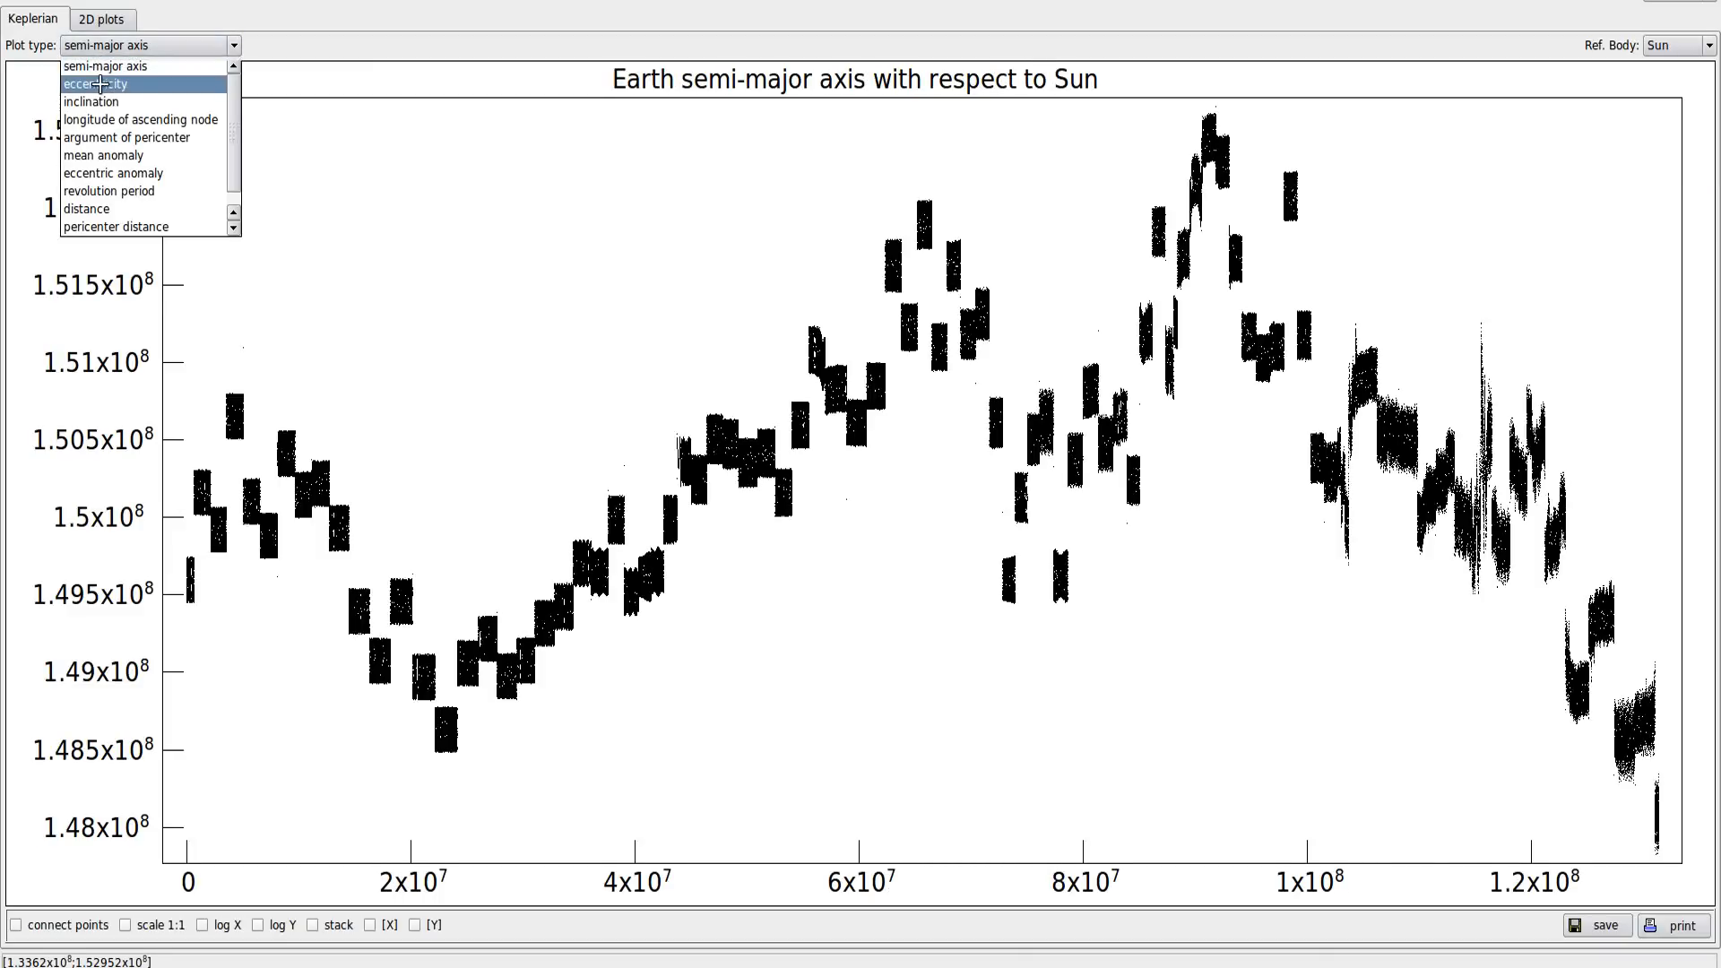
click(96, 83)
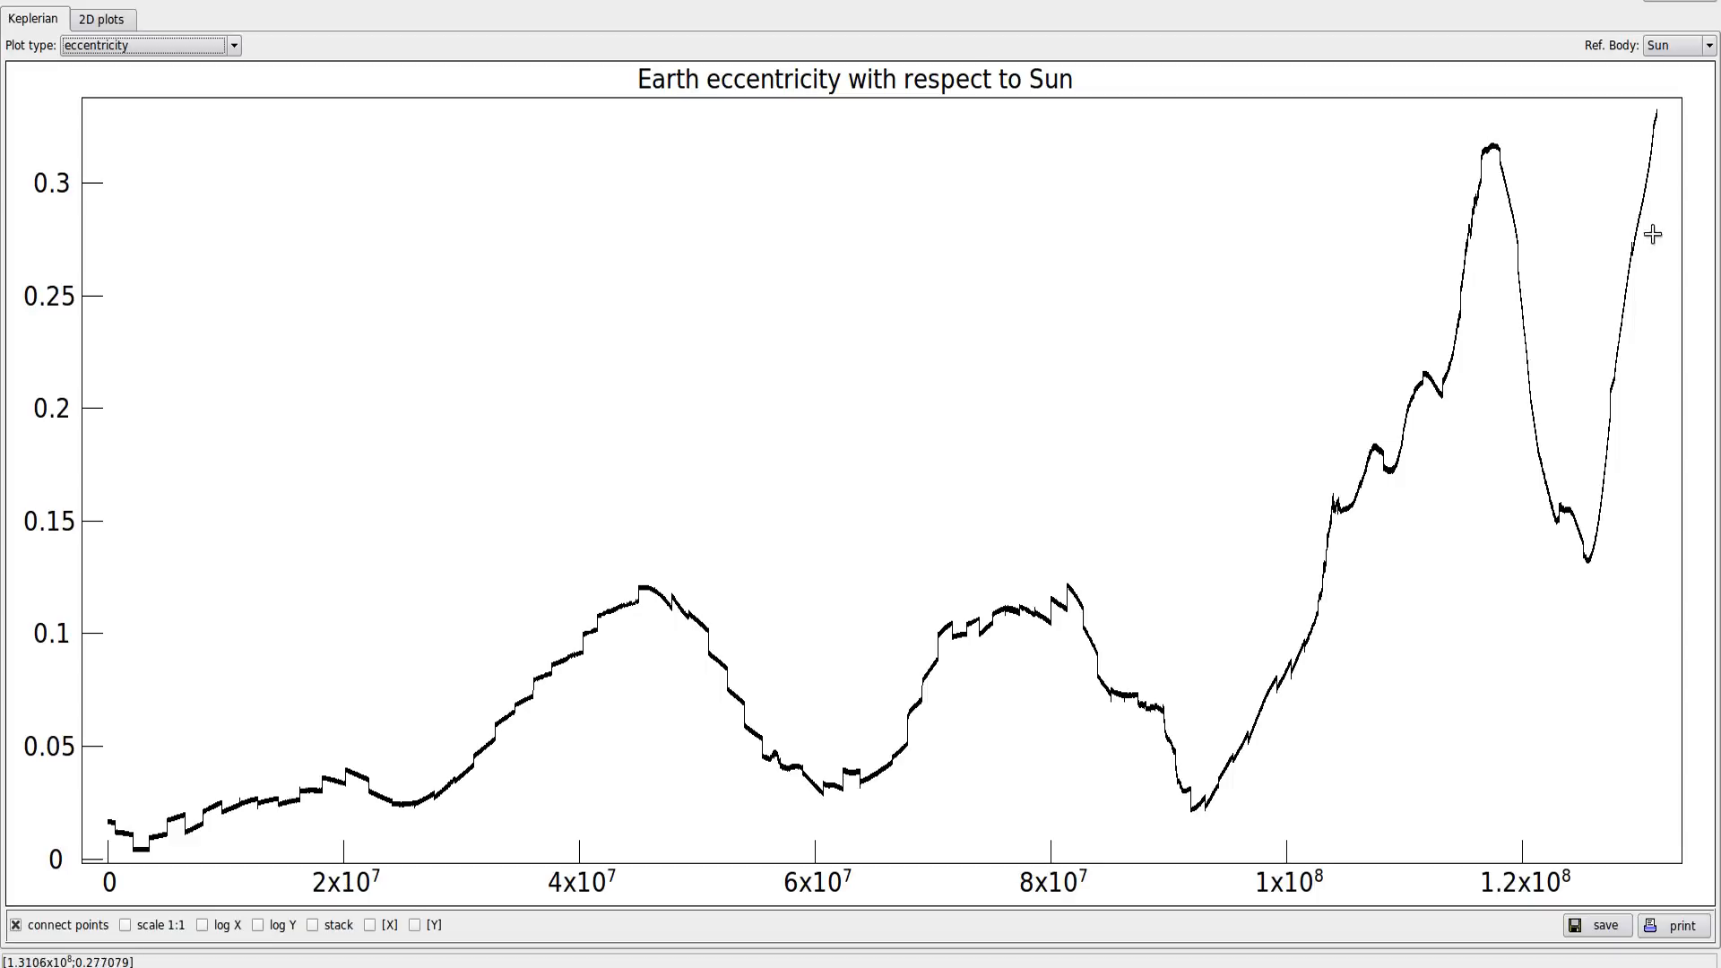
mouse_move(1658, 99)
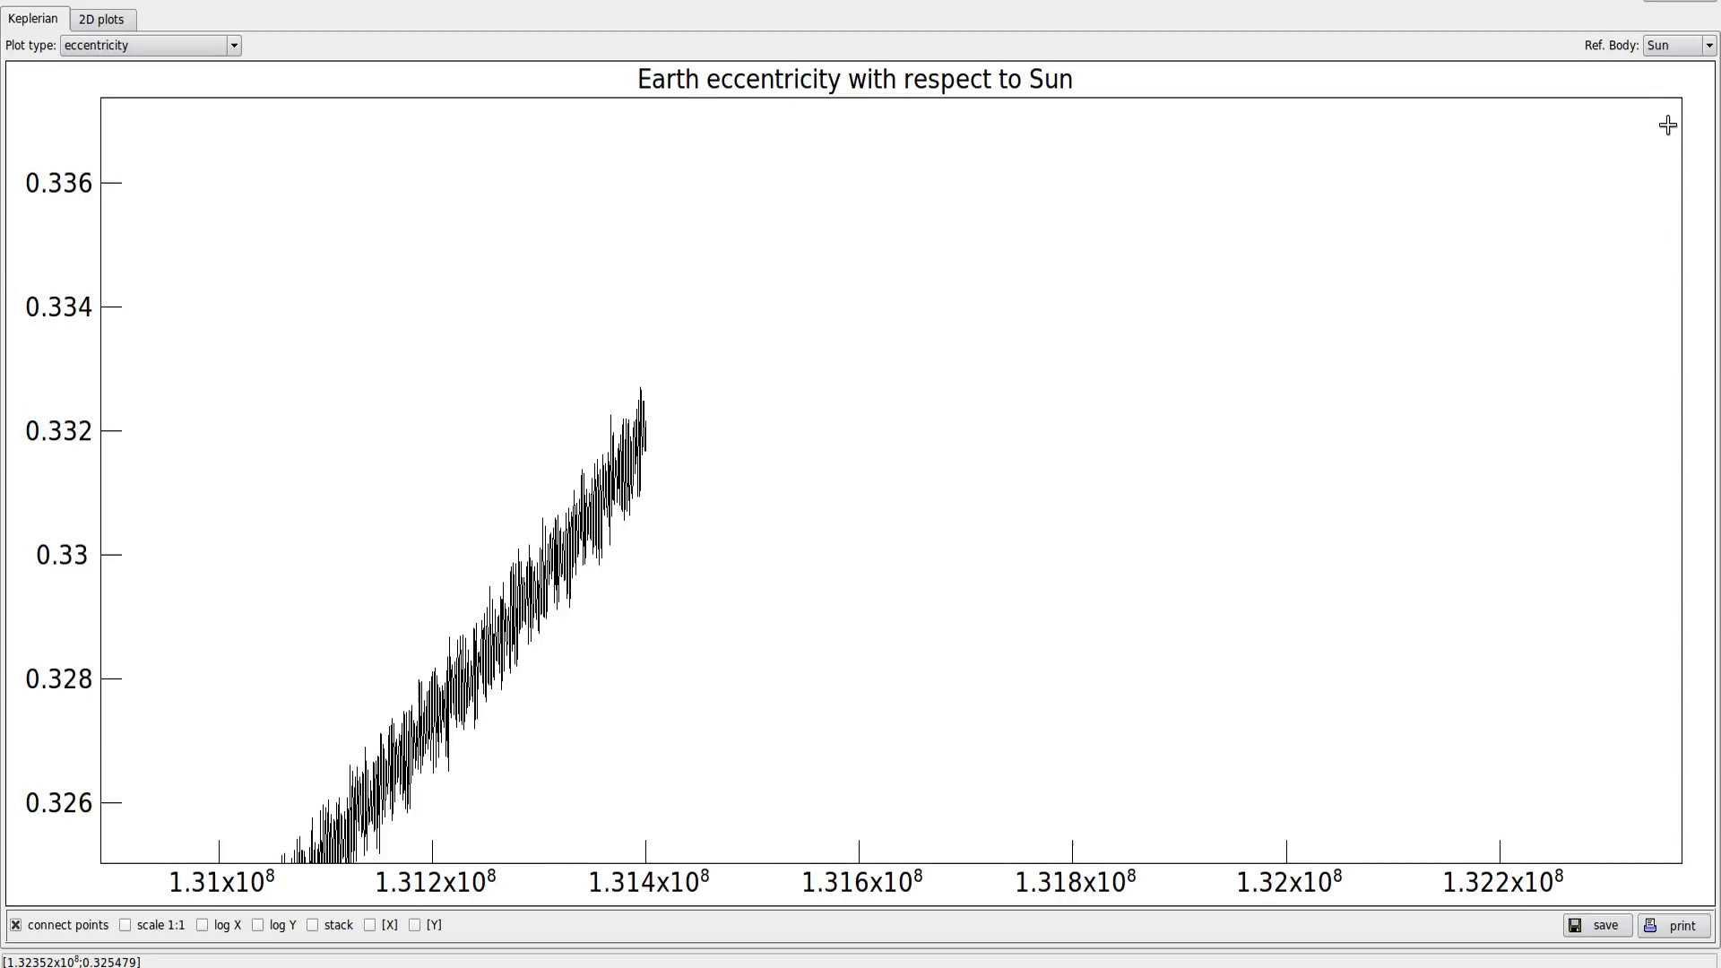
mouse_move(68, 425)
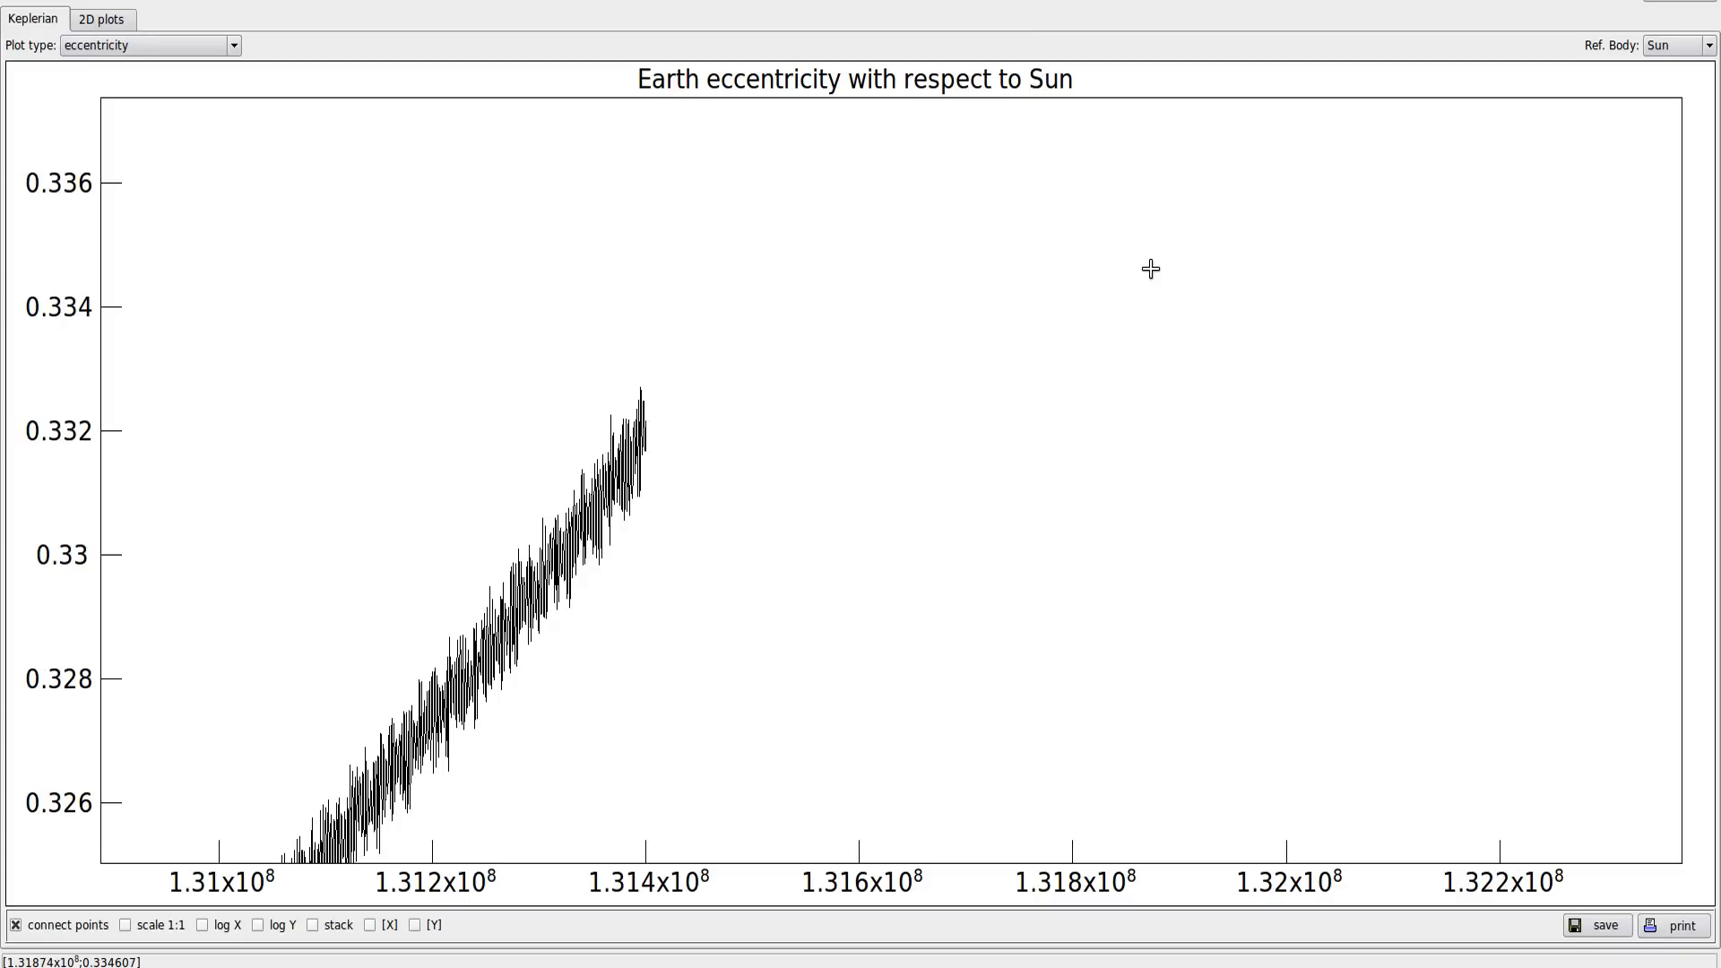
mouse_move(1094, 396)
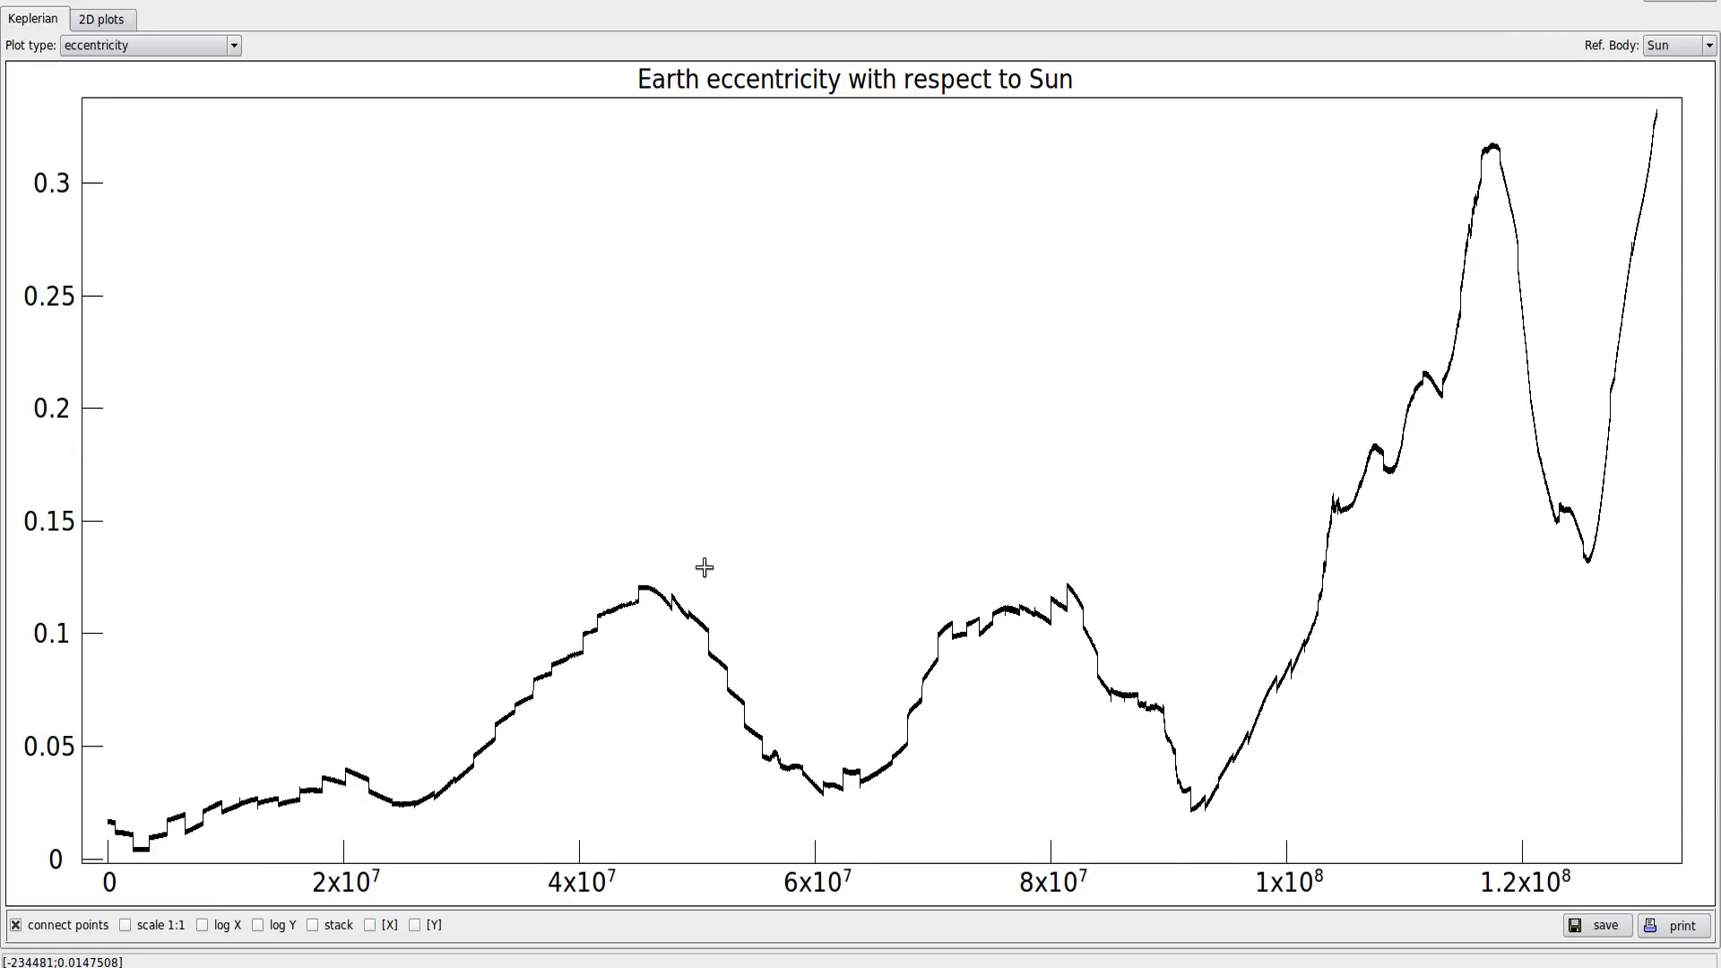
mouse_move(703, 567)
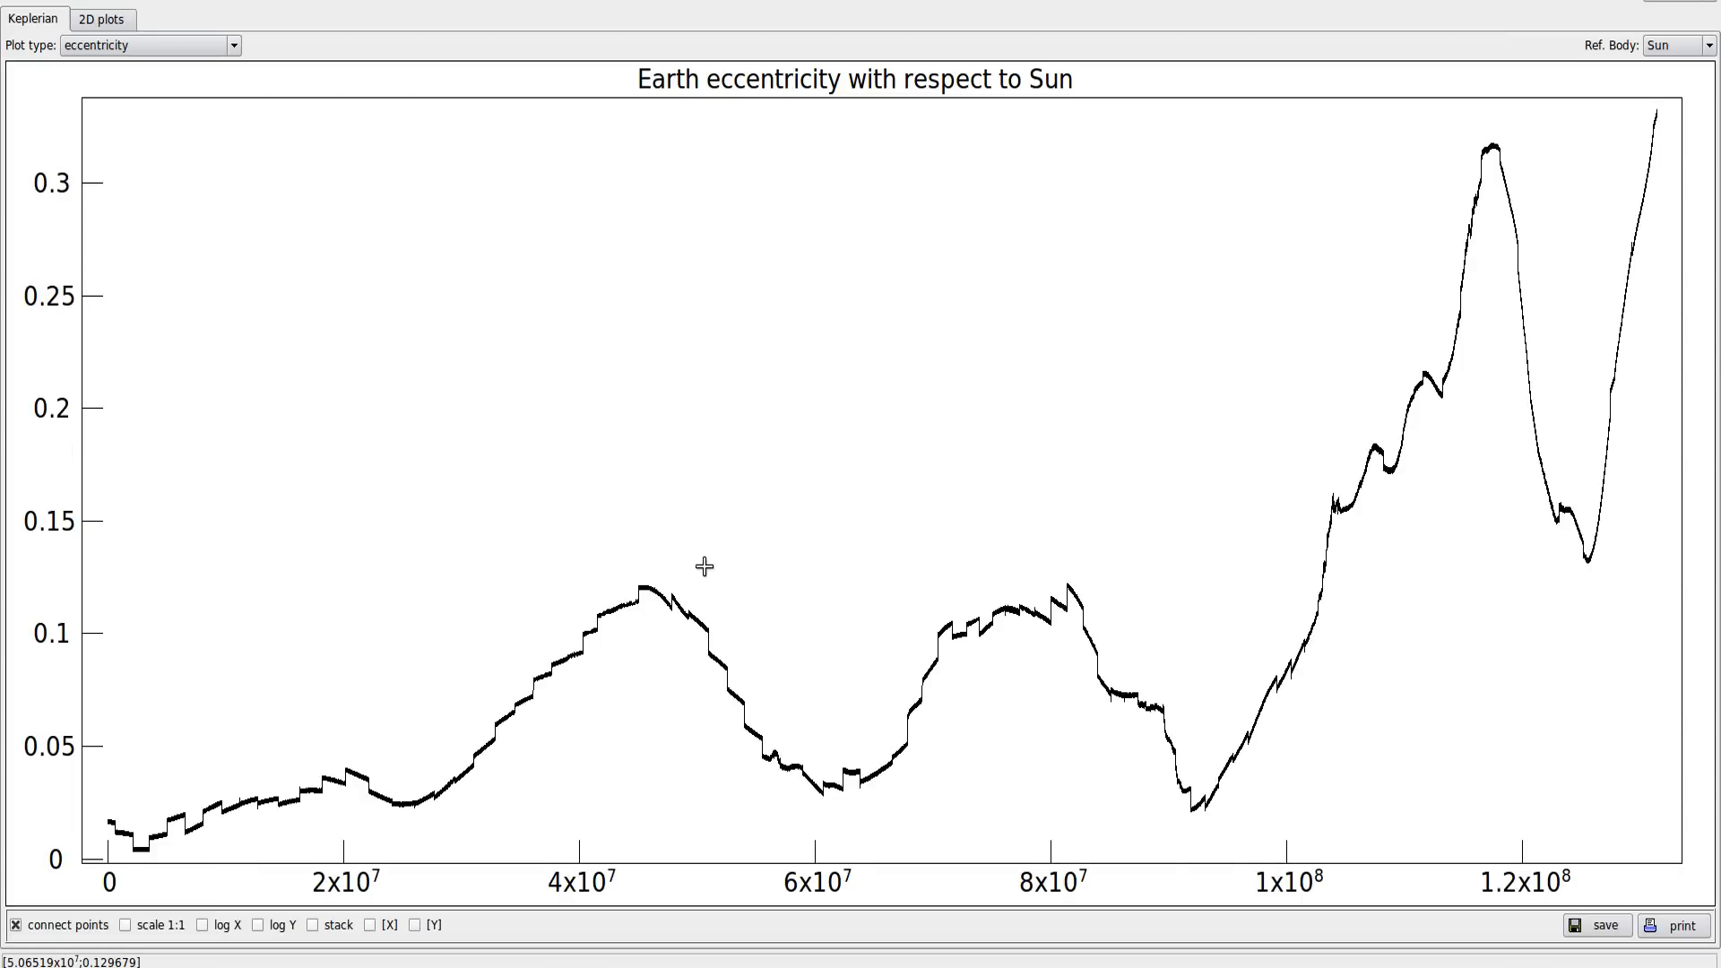
mouse_move(1499, 98)
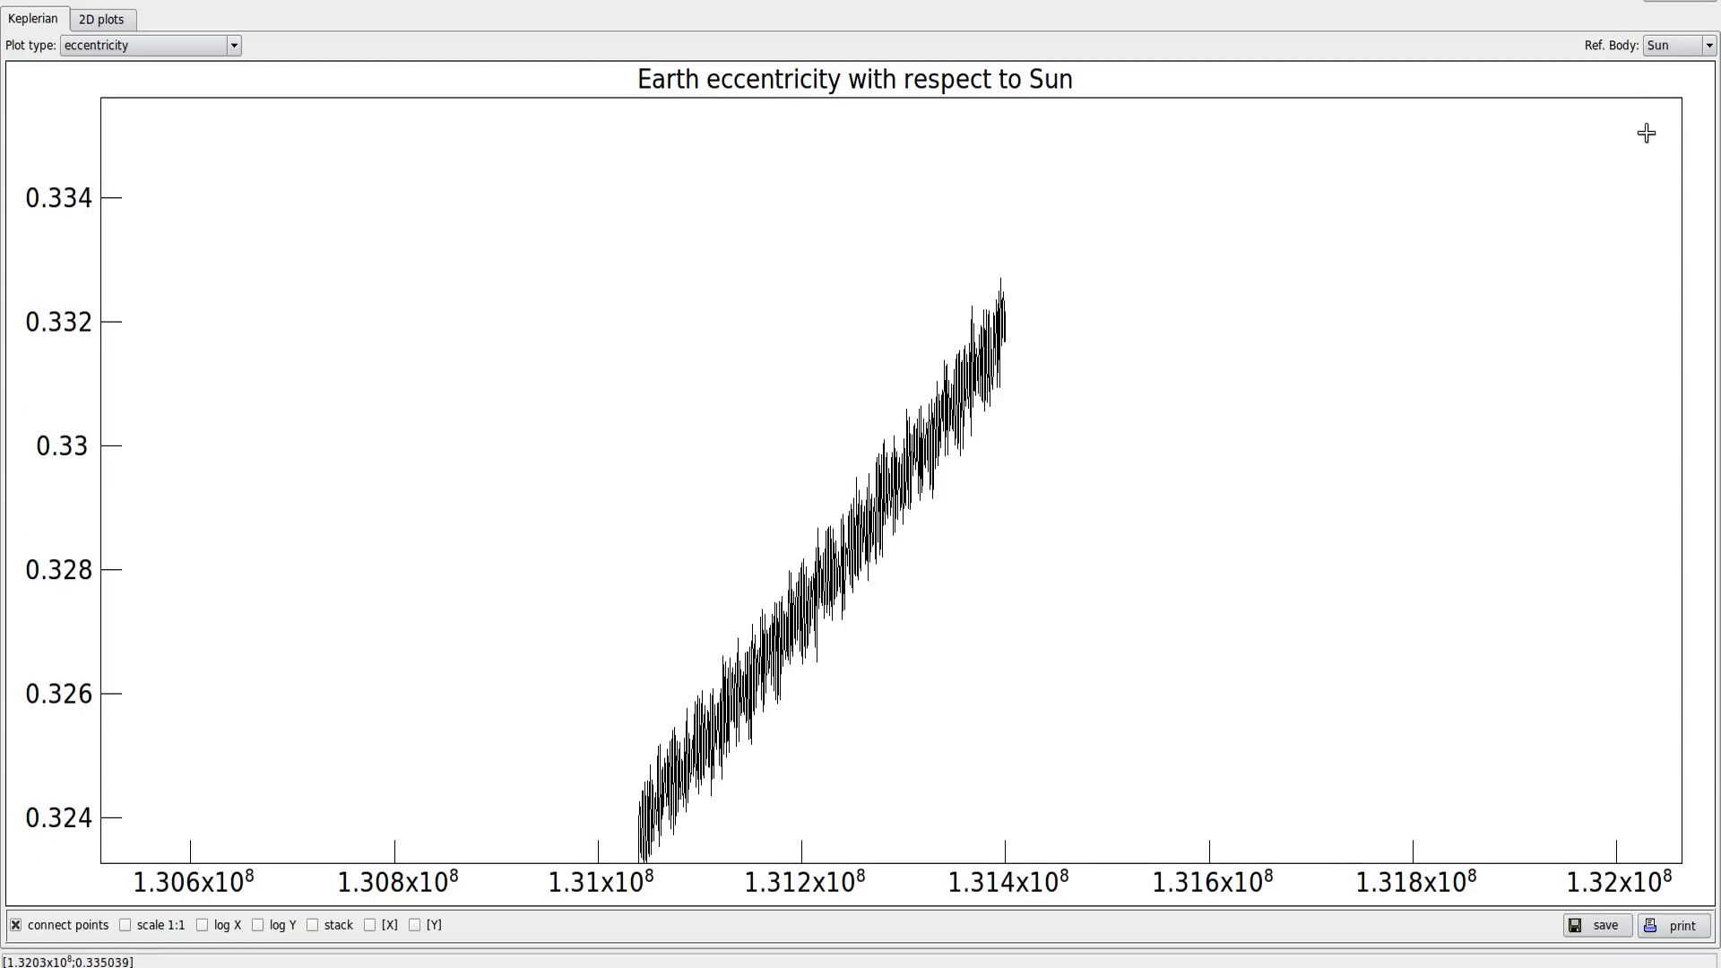
mouse_move(884, 279)
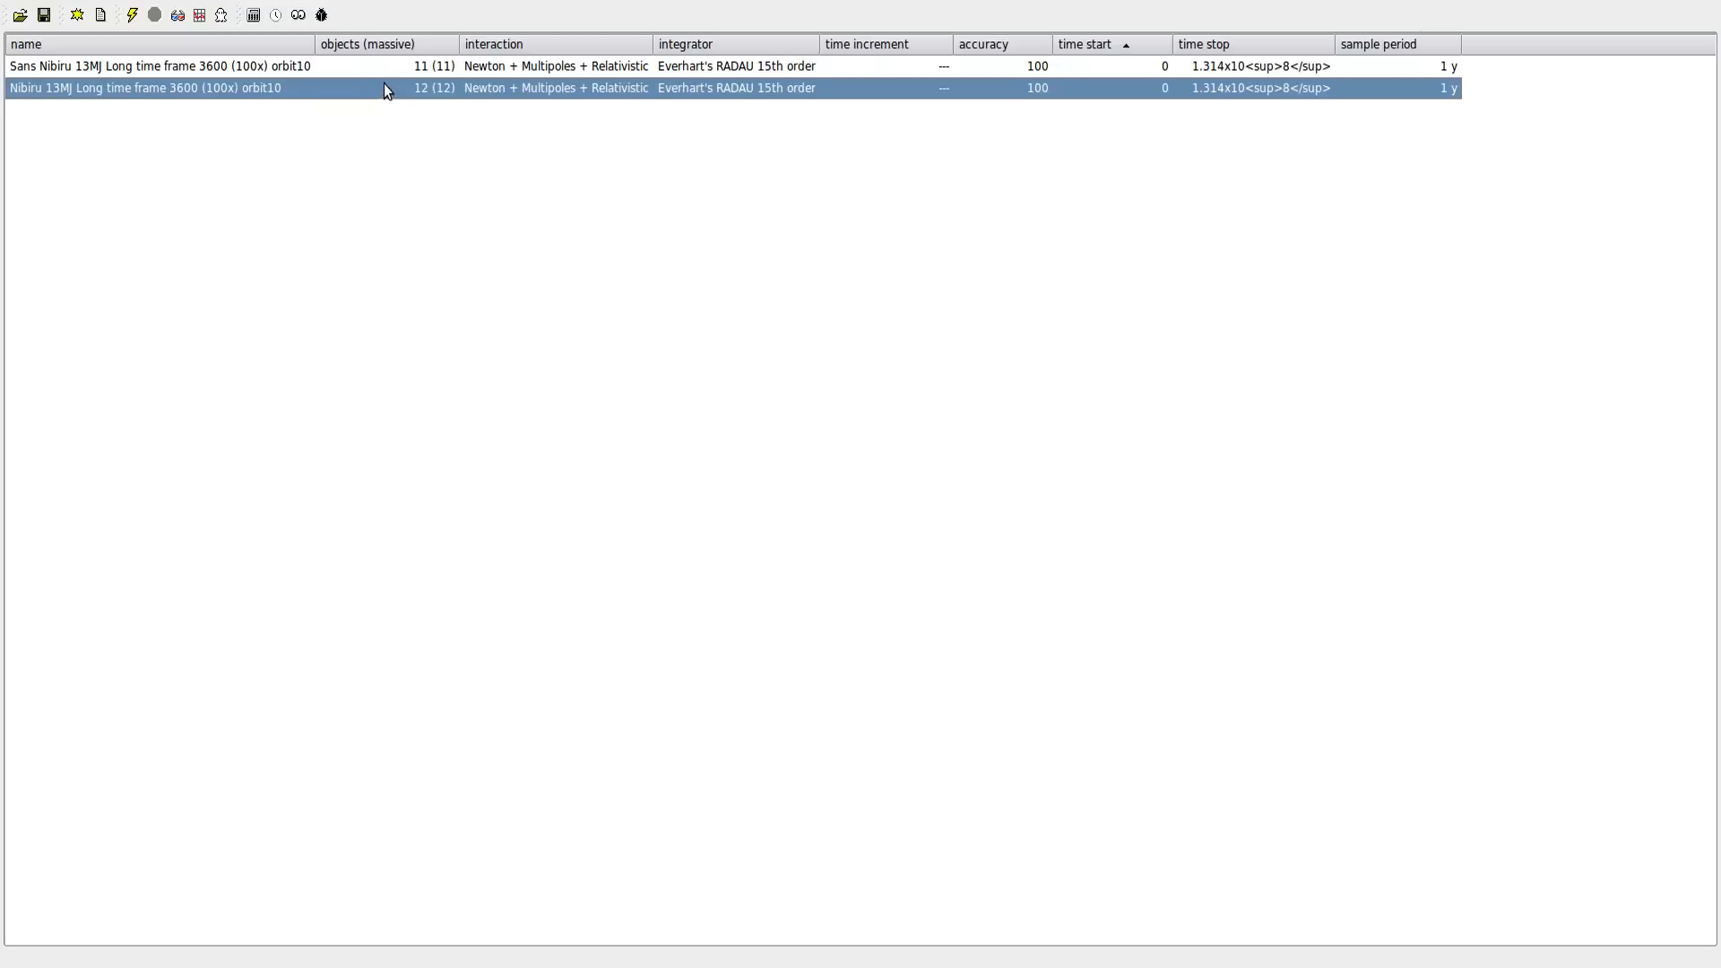
mouse_move(281, 96)
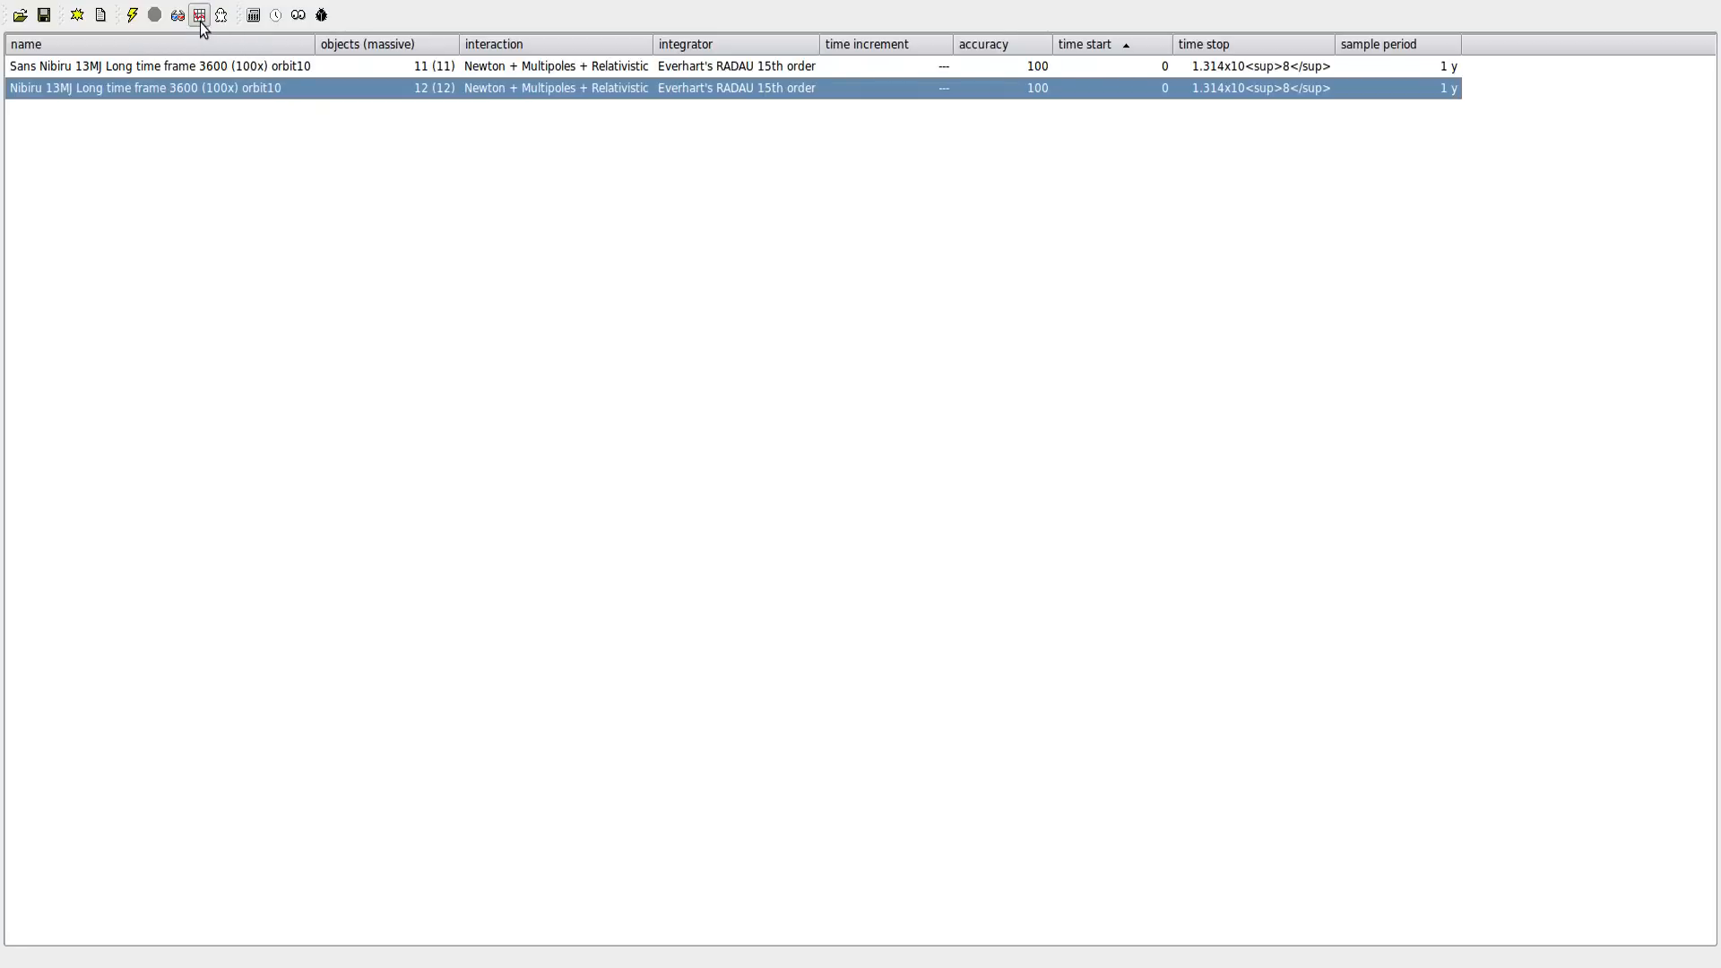
mouse_move(476, 211)
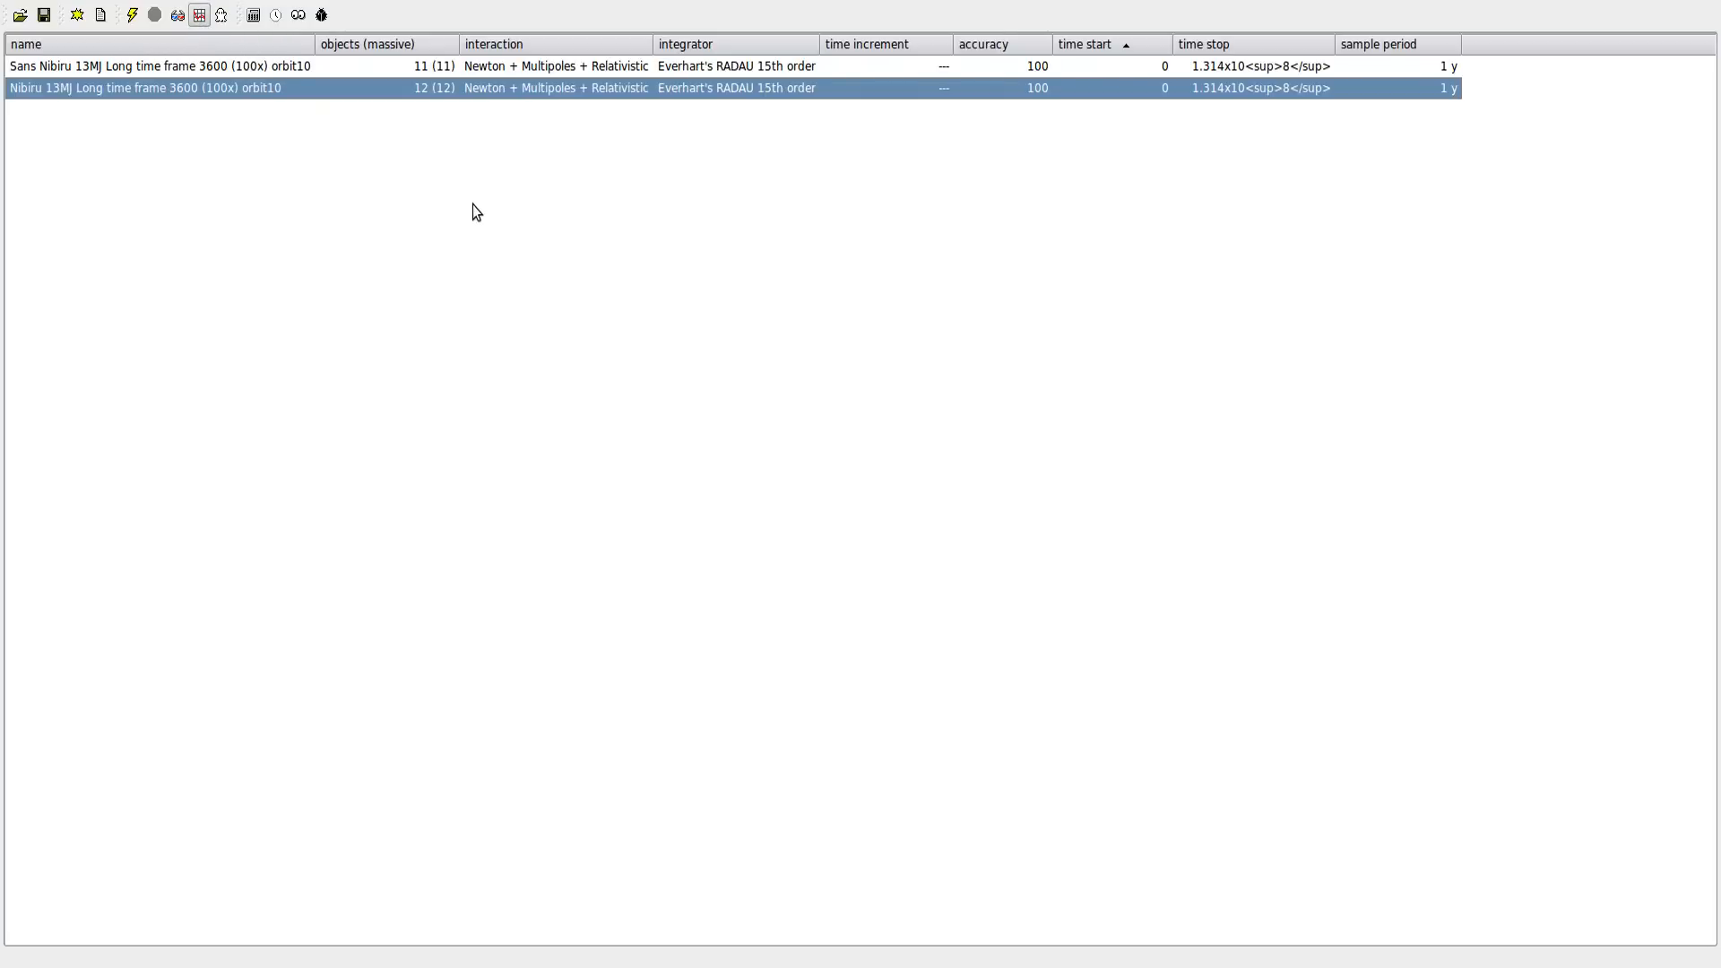
Open Keplerian plots for the Nibiru run, clearing the reference-body warning.
click(199, 15)
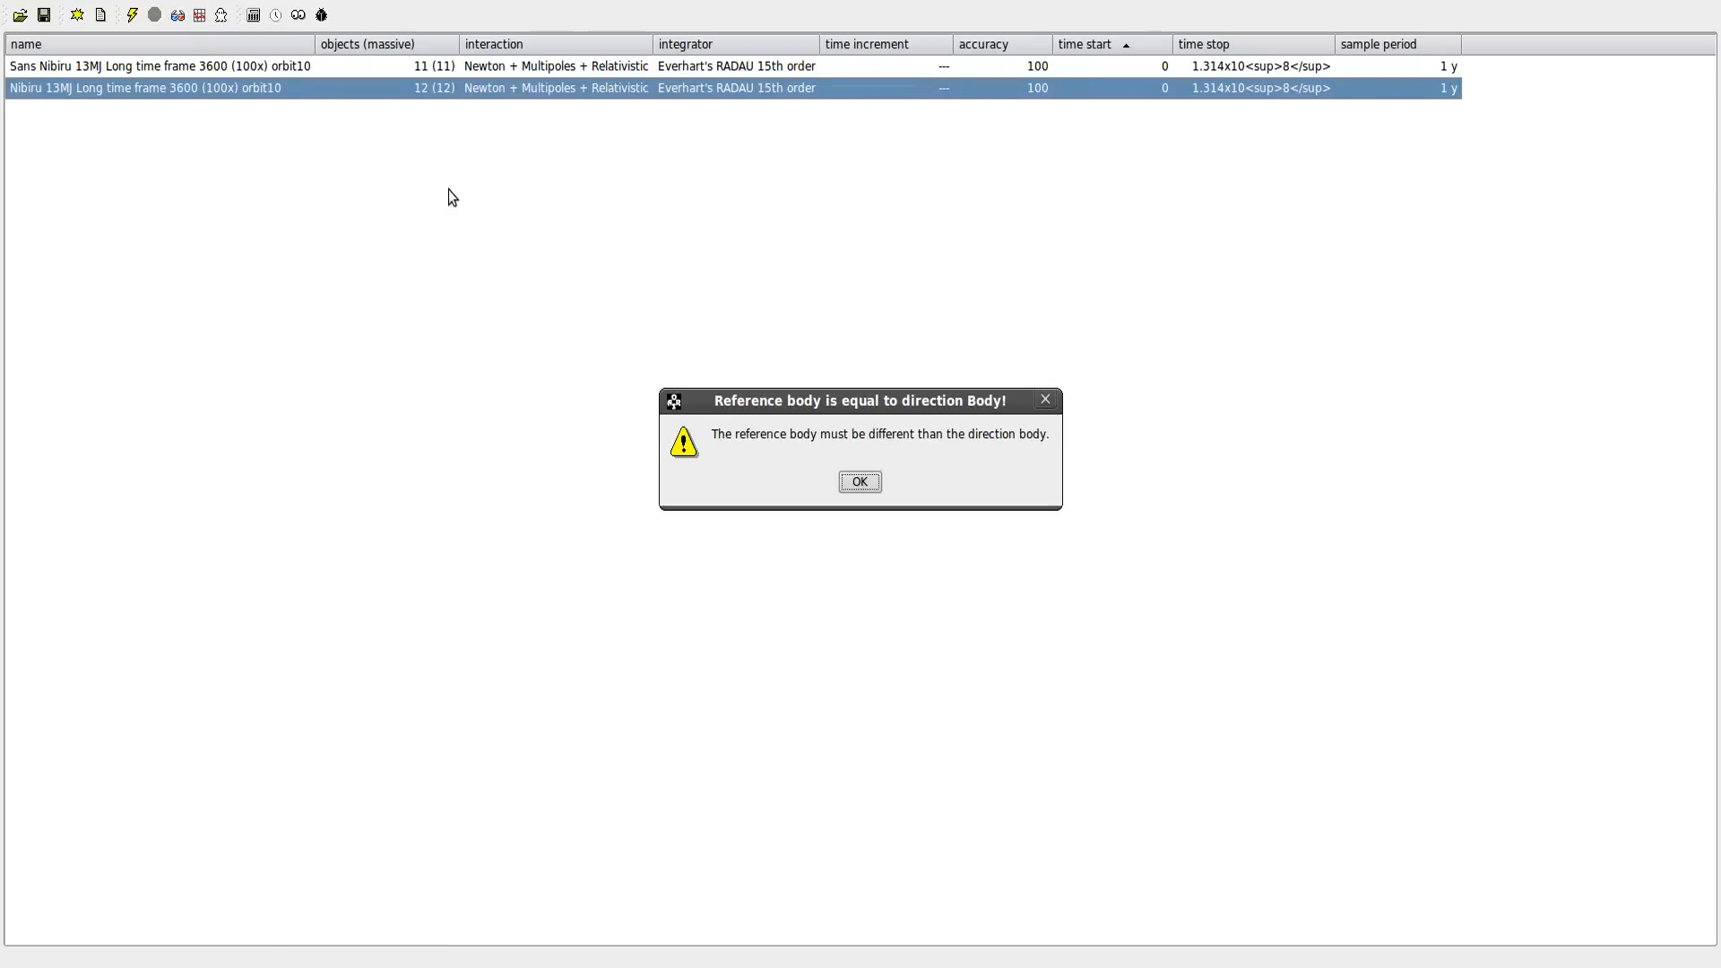
click(860, 481)
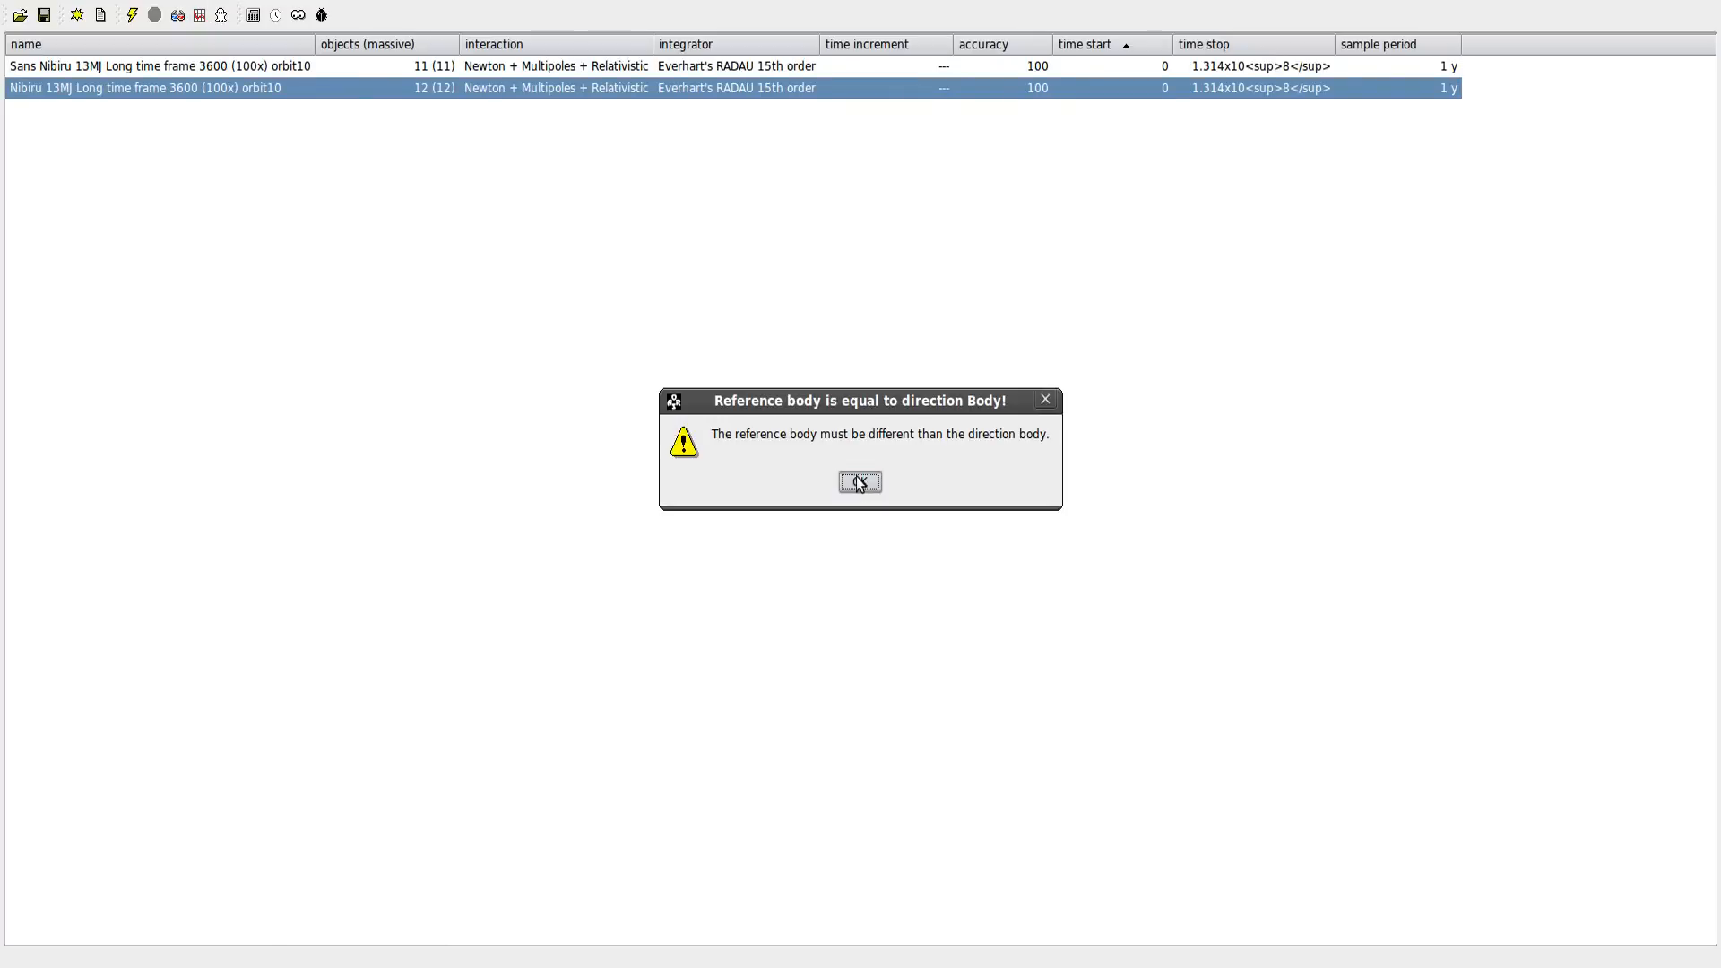
click(859, 482)
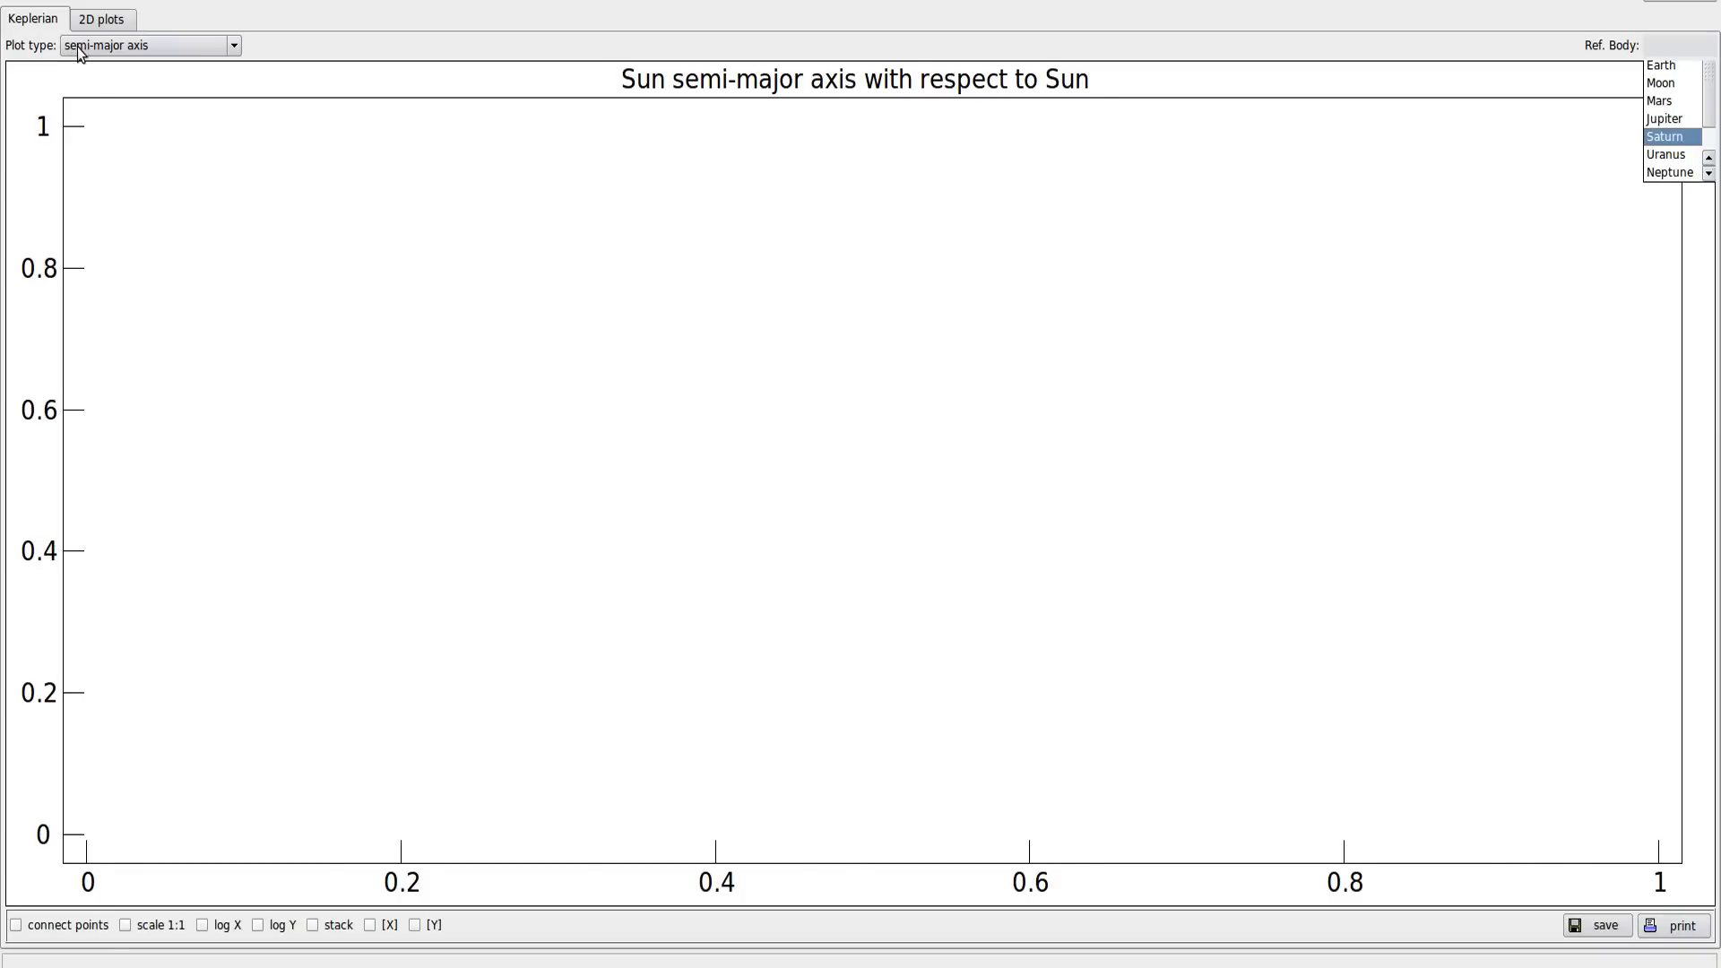
Plot Saturn's eccentricity as a connected line.
click(148, 45)
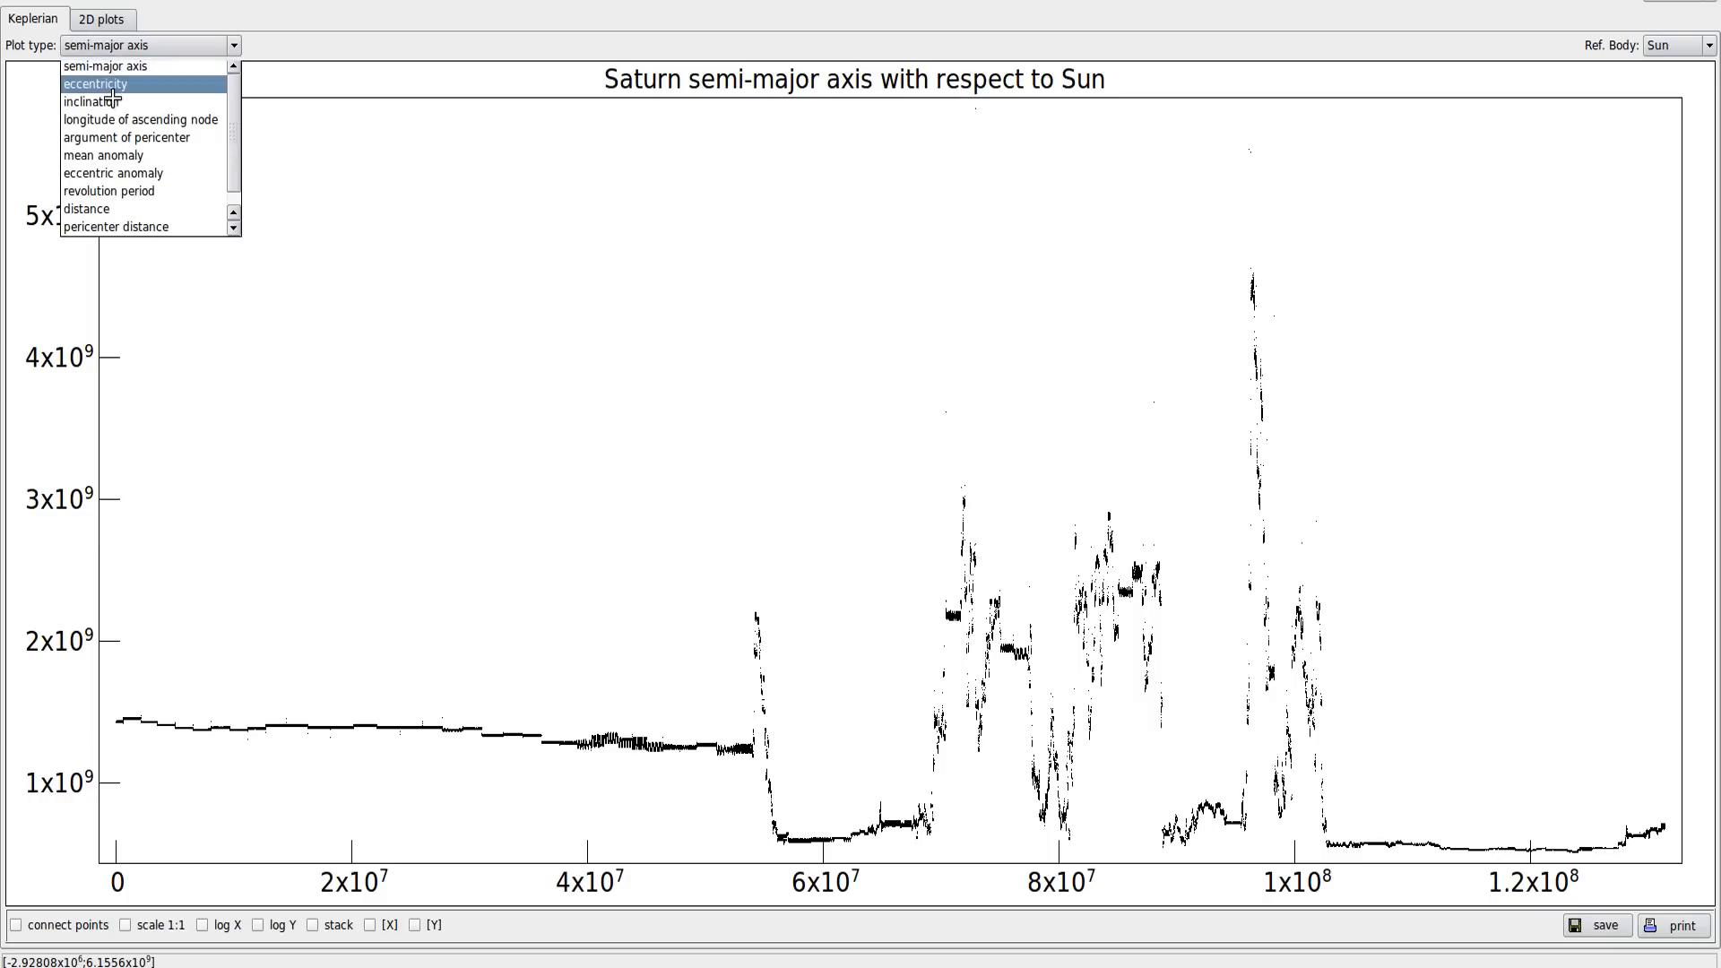
click(96, 83)
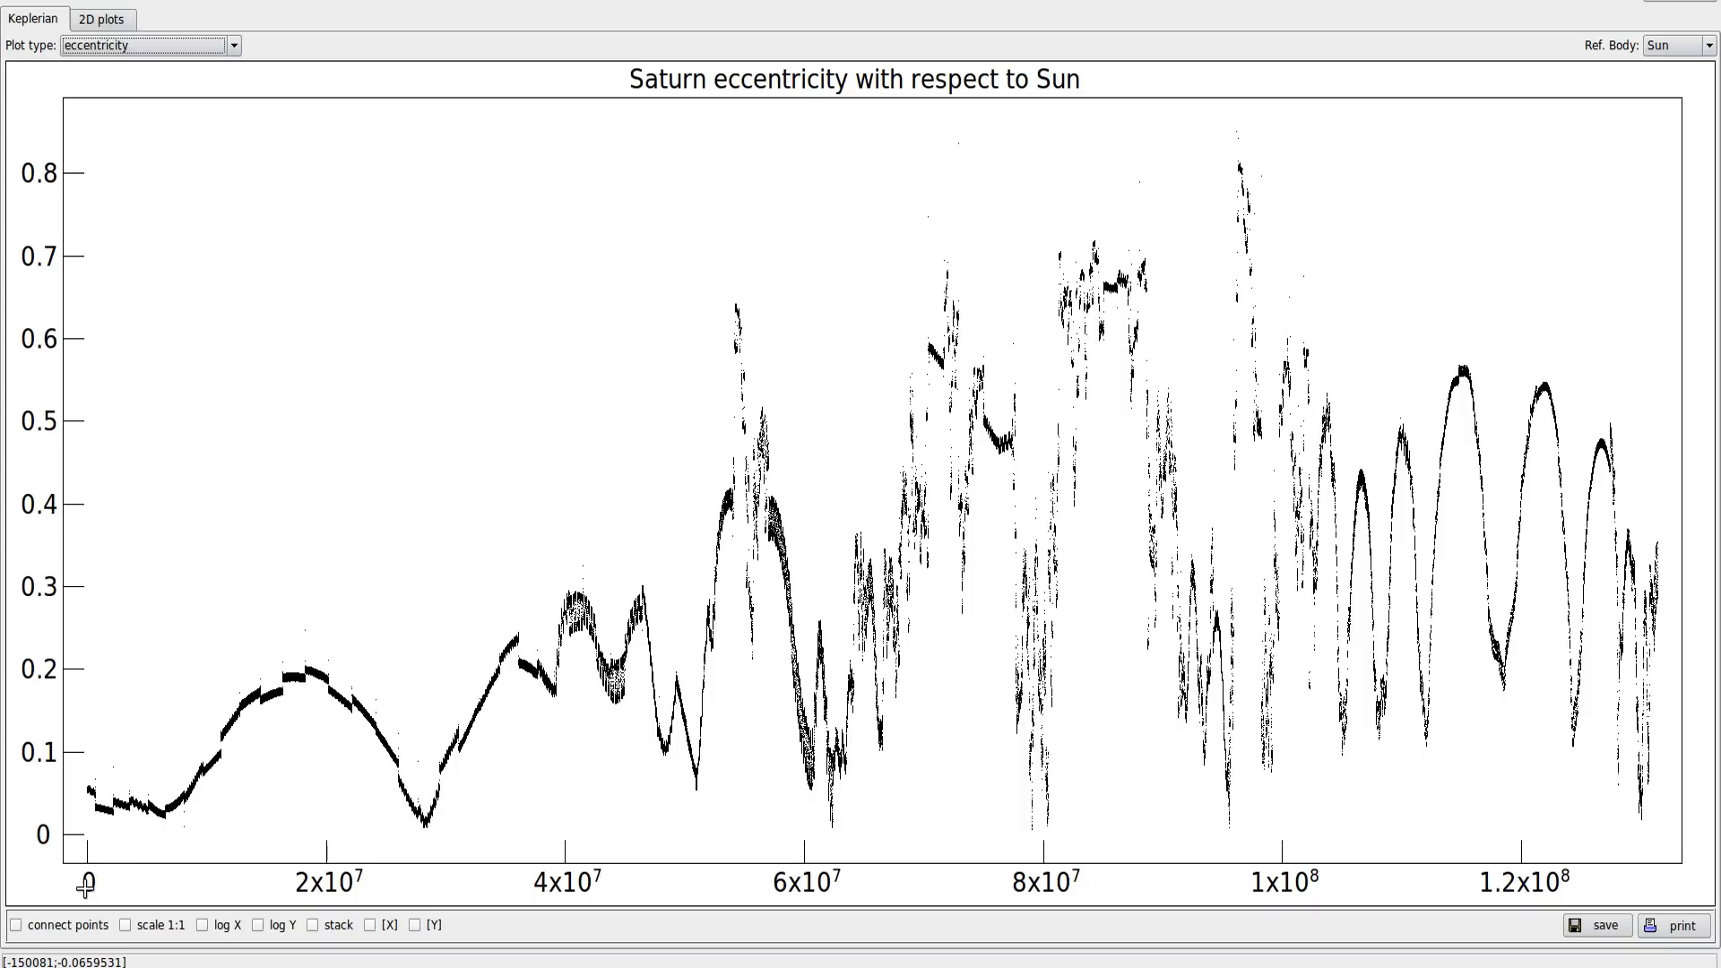
click(15, 925)
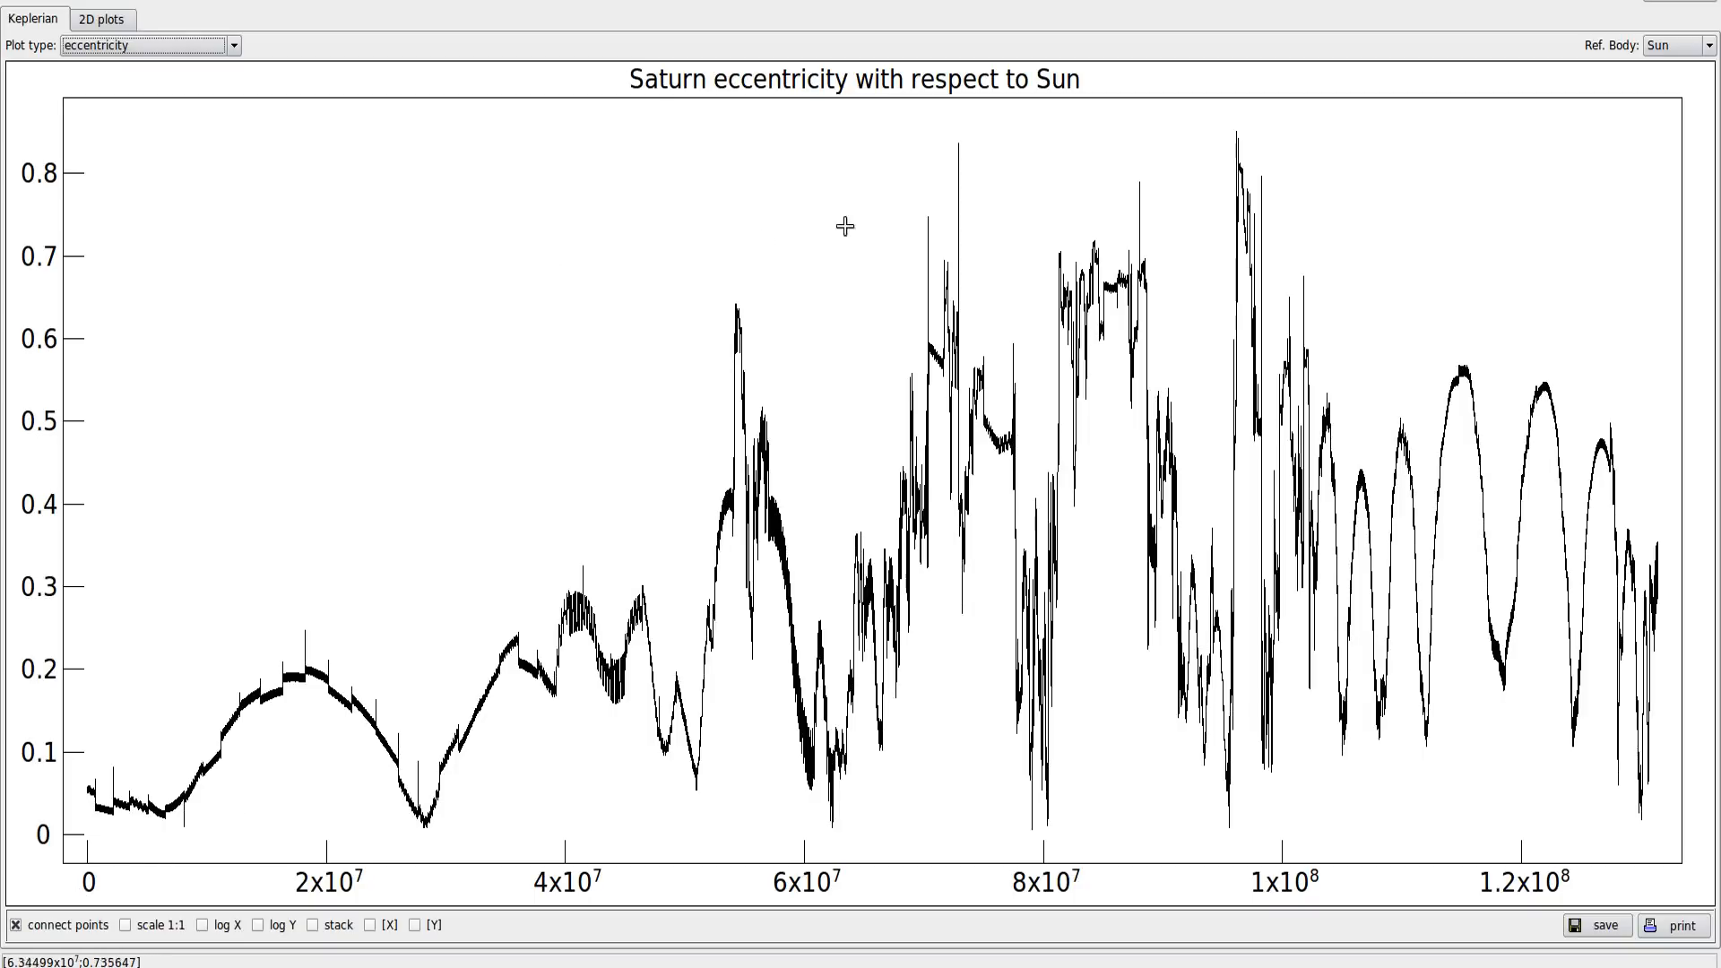
mouse_move(958, 175)
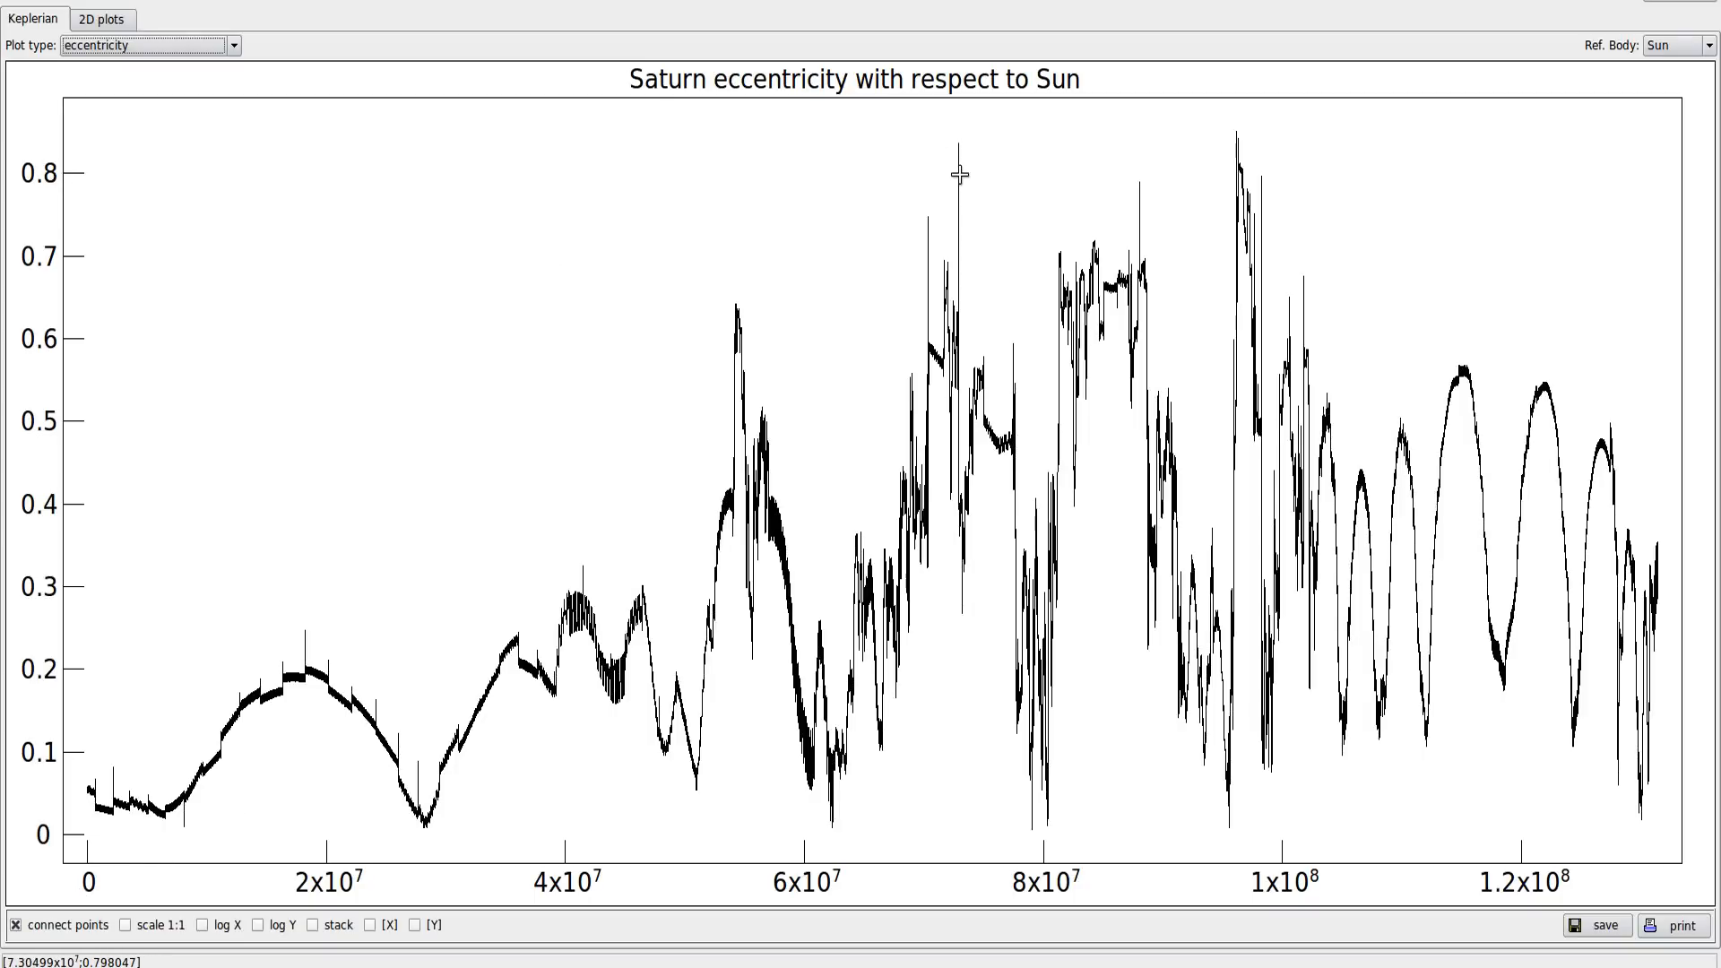
mouse_move(951, 152)
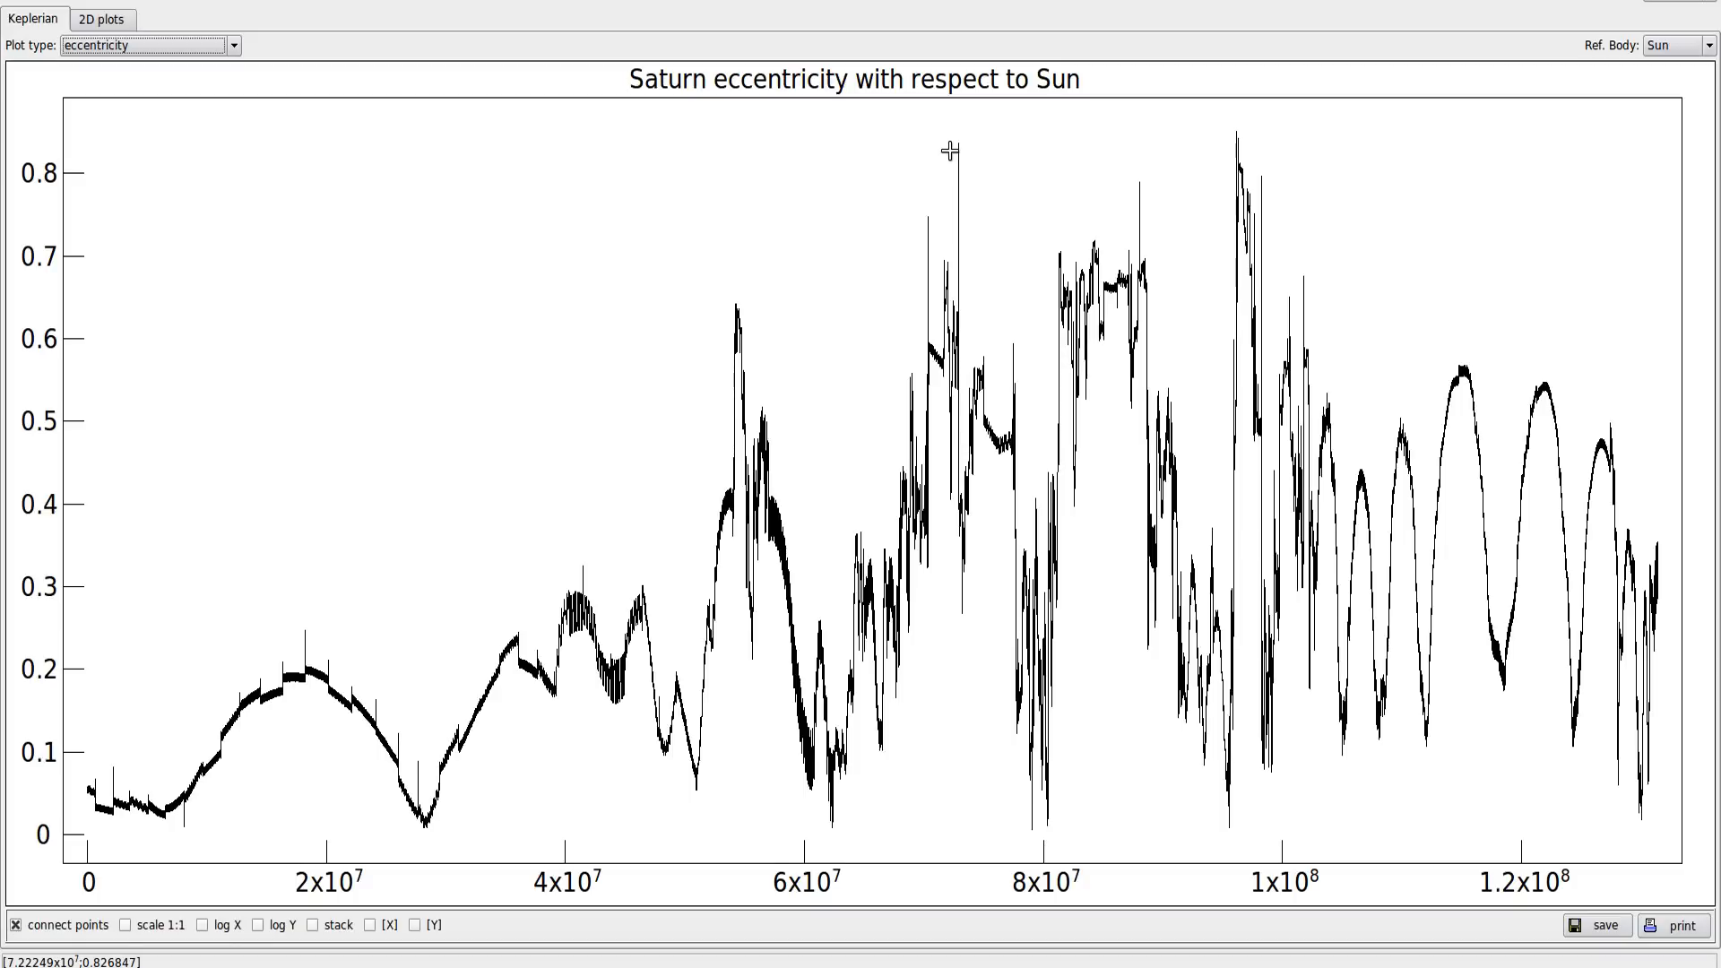
mouse_move(954, 160)
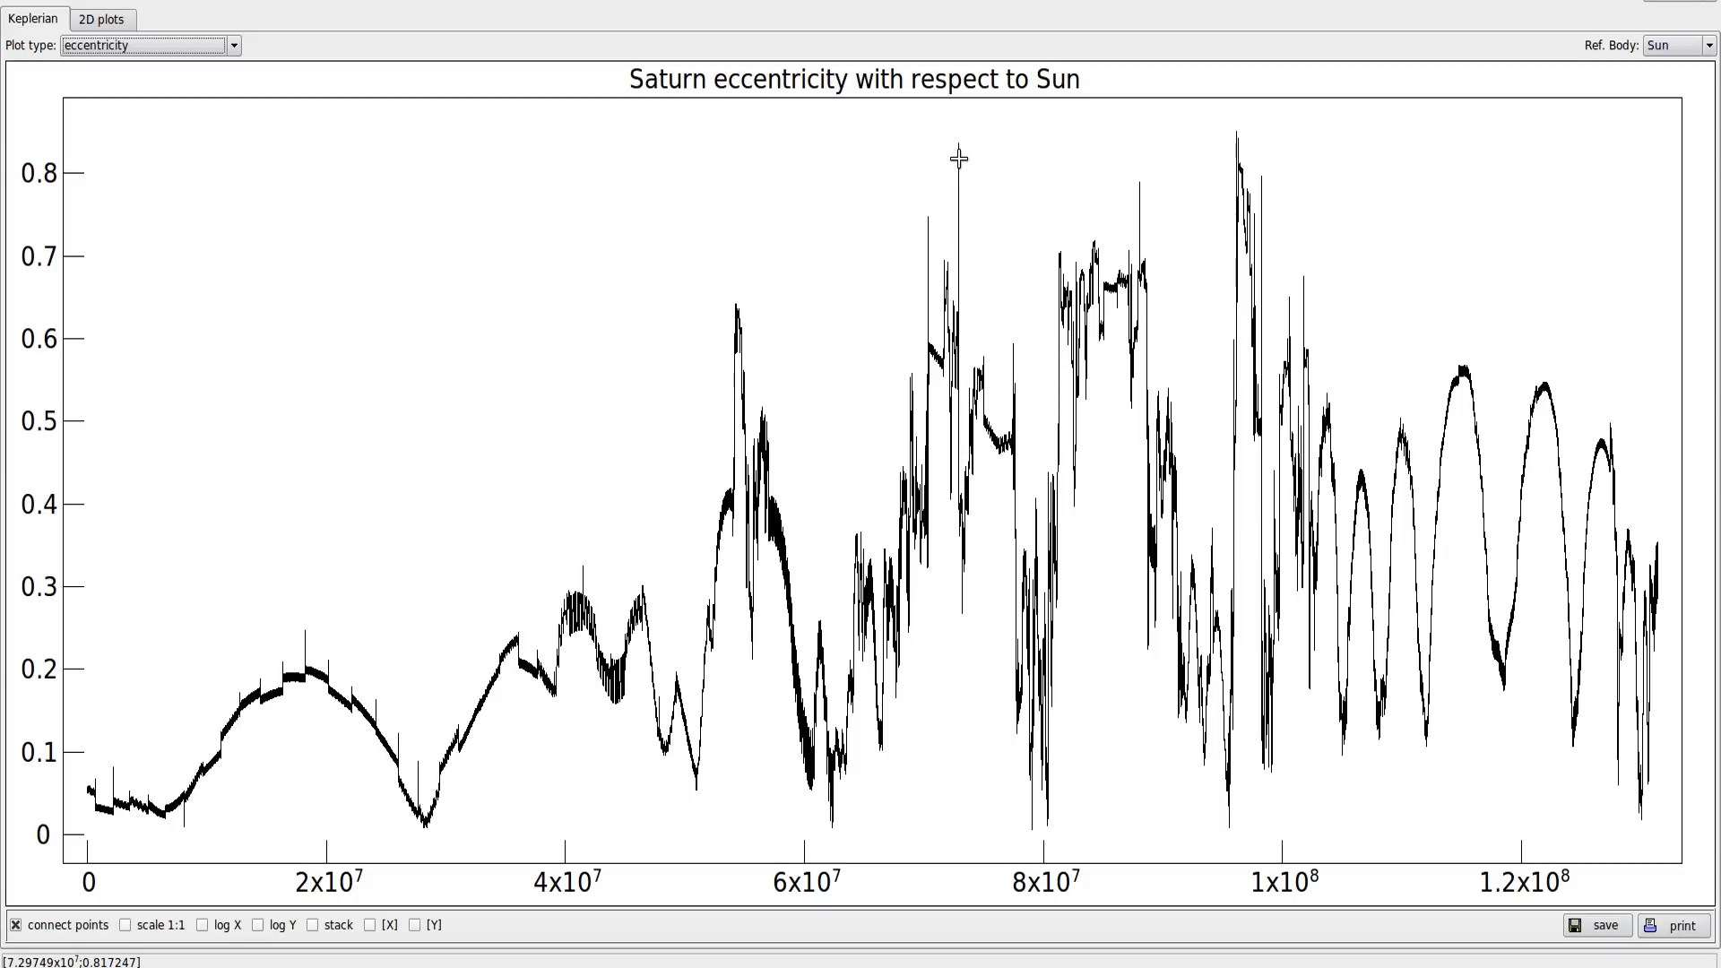